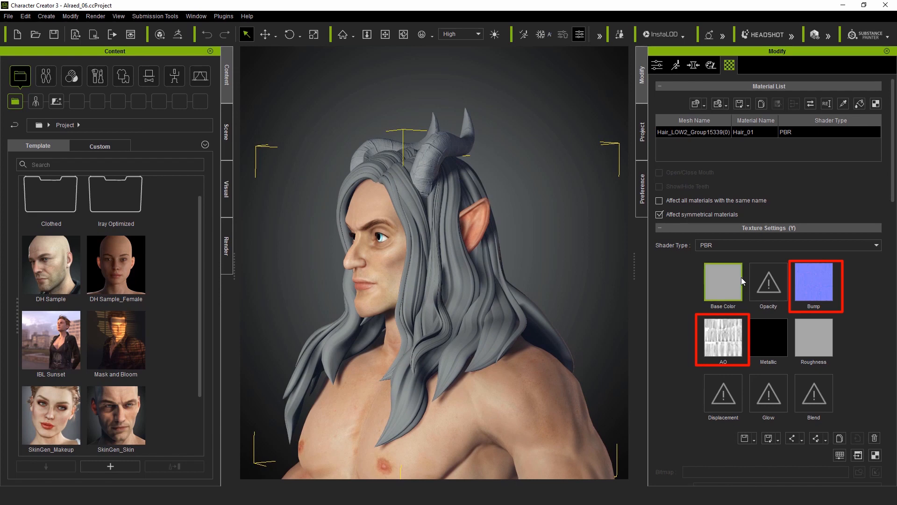
Save the character as an OBJ file named Alraed in the desktop texture folder
click(723, 282)
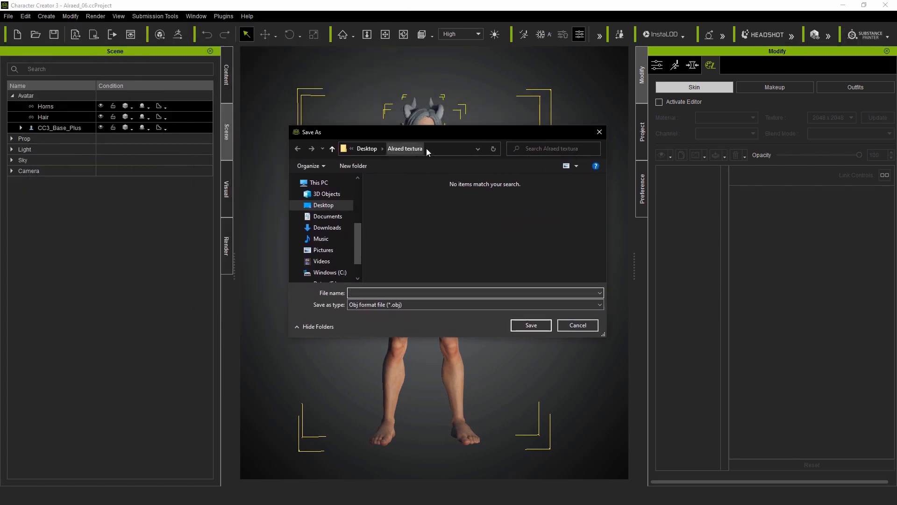
click(473, 292)
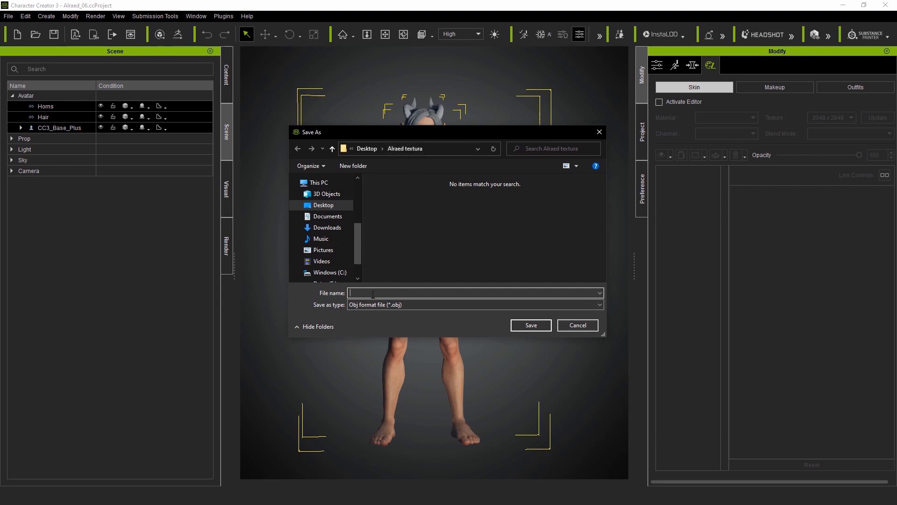
text(Alraed)
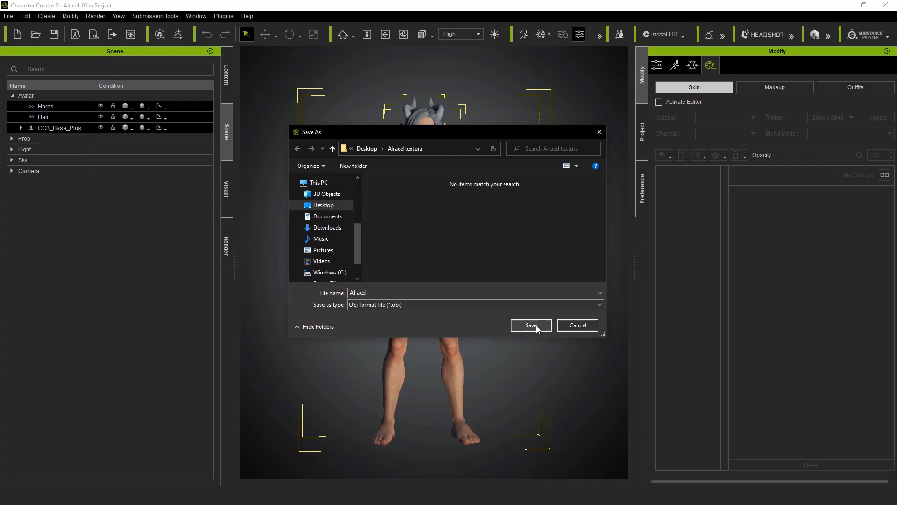
click(530, 325)
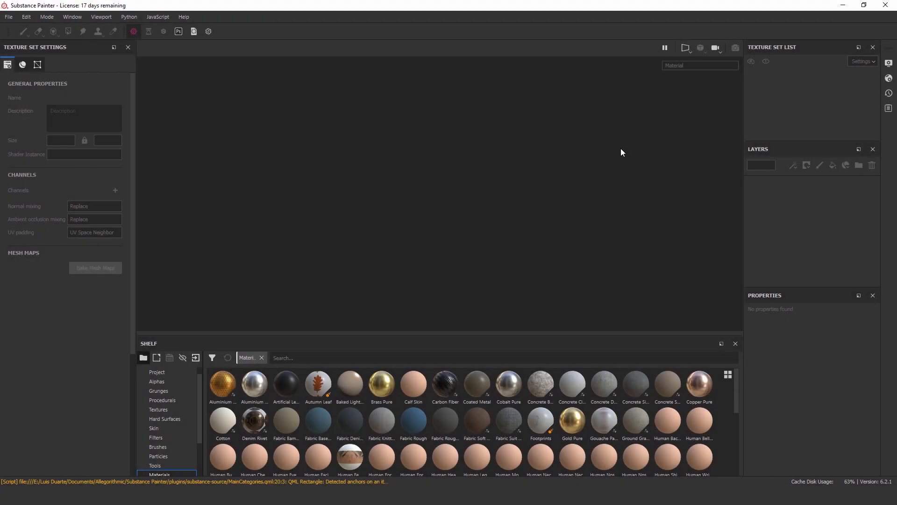
mouse_move(131, 46)
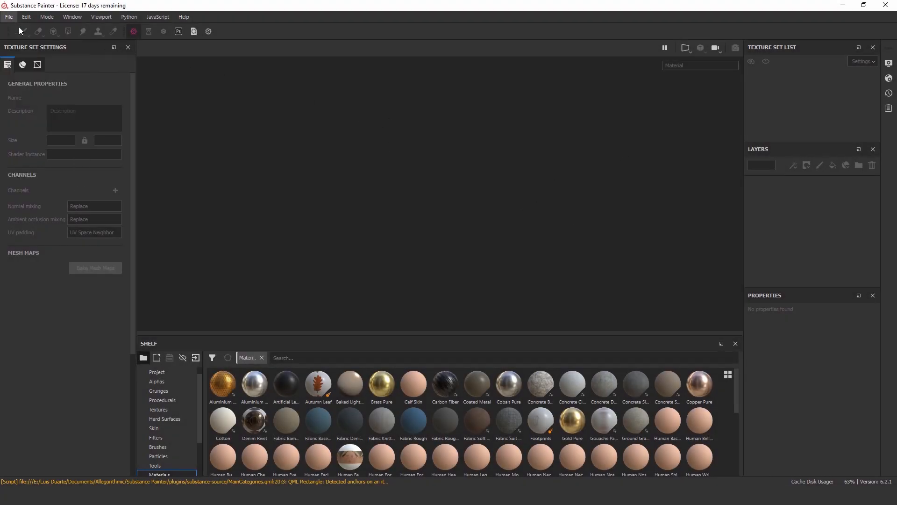
Start a new project with Alraed.obj as the mesh, preserving UV tile layout per material
click(8, 17)
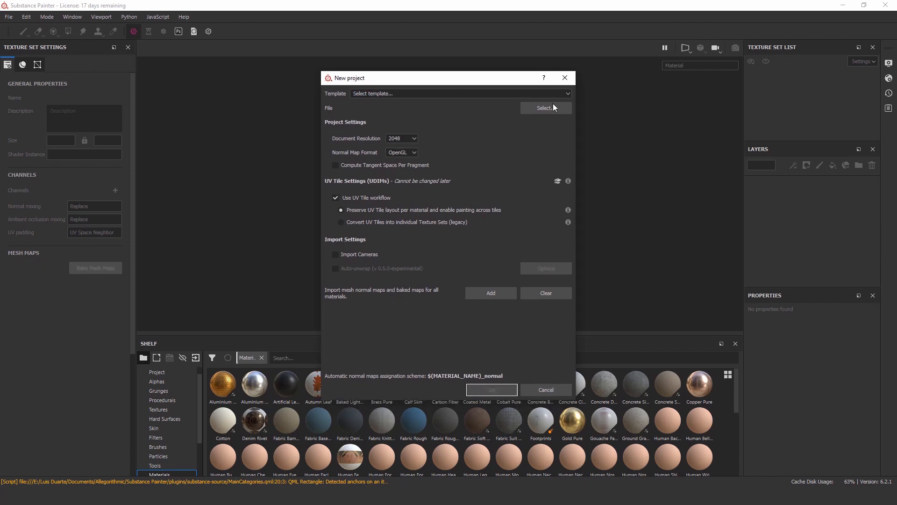
click(544, 107)
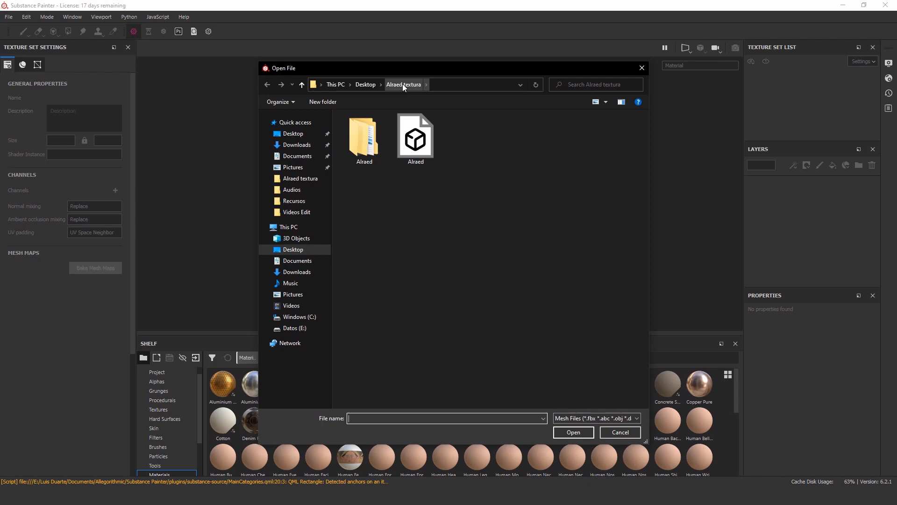
click(415, 137)
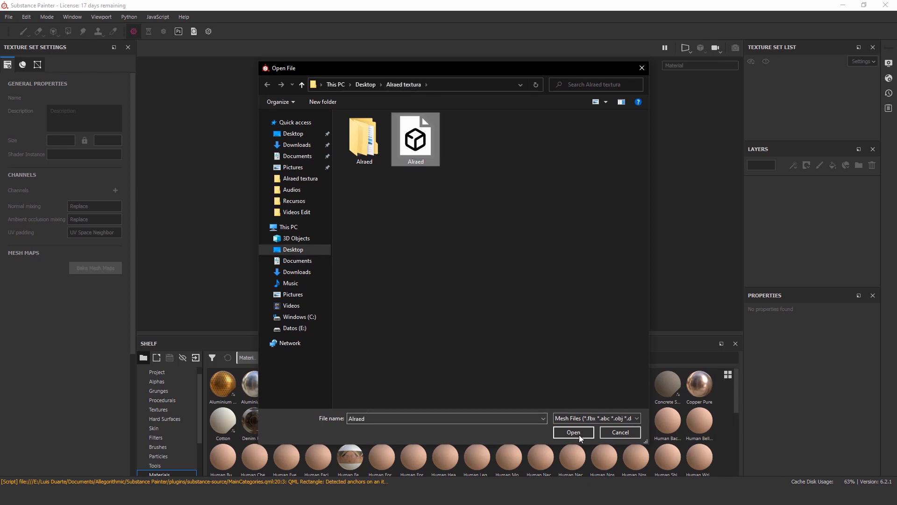
click(573, 432)
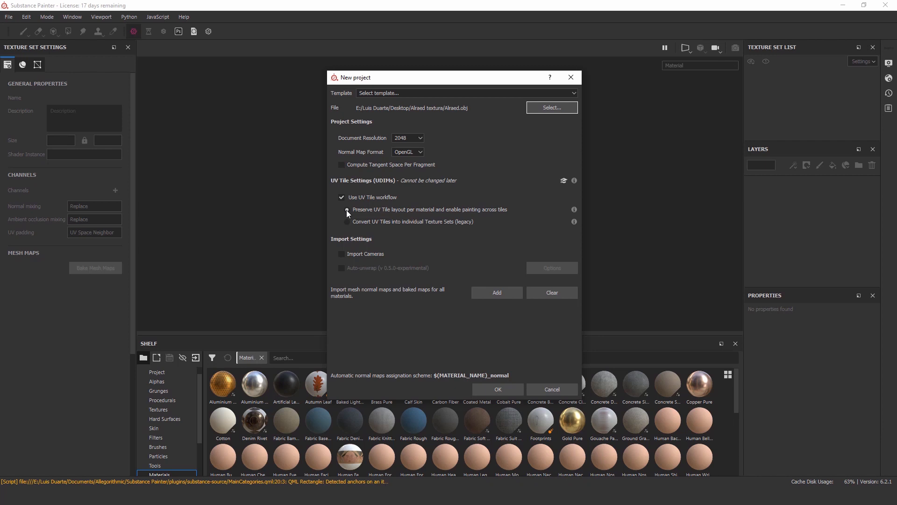
click(347, 210)
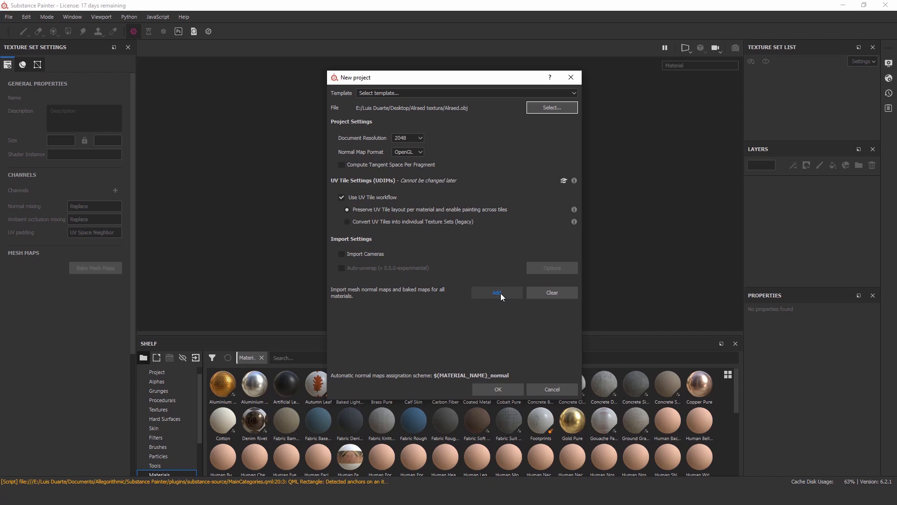
Add the Std_Skin_Head diffuse and normal maps to the import list
click(496, 293)
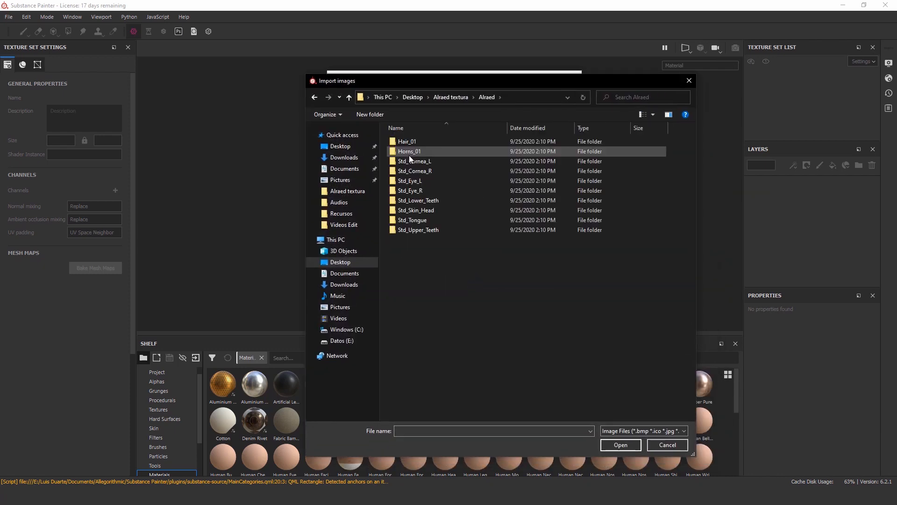
mouse_move(415, 210)
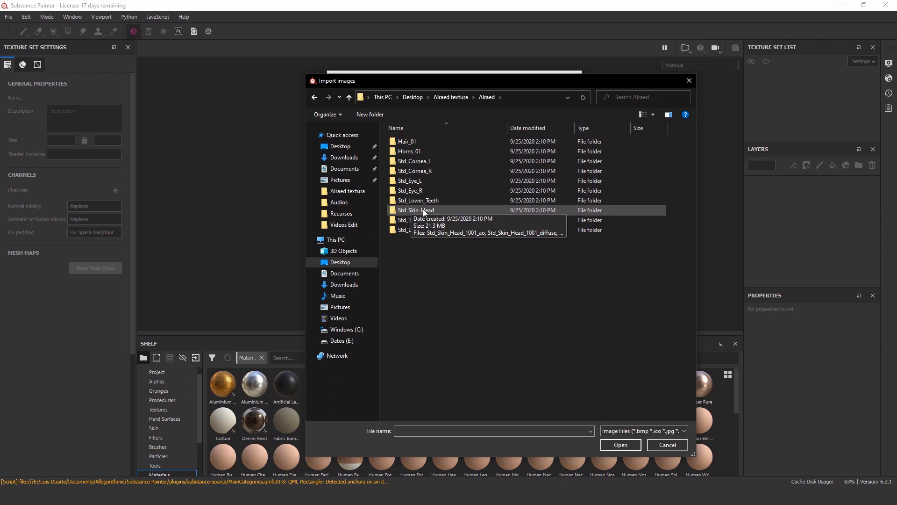
double_click(414, 211)
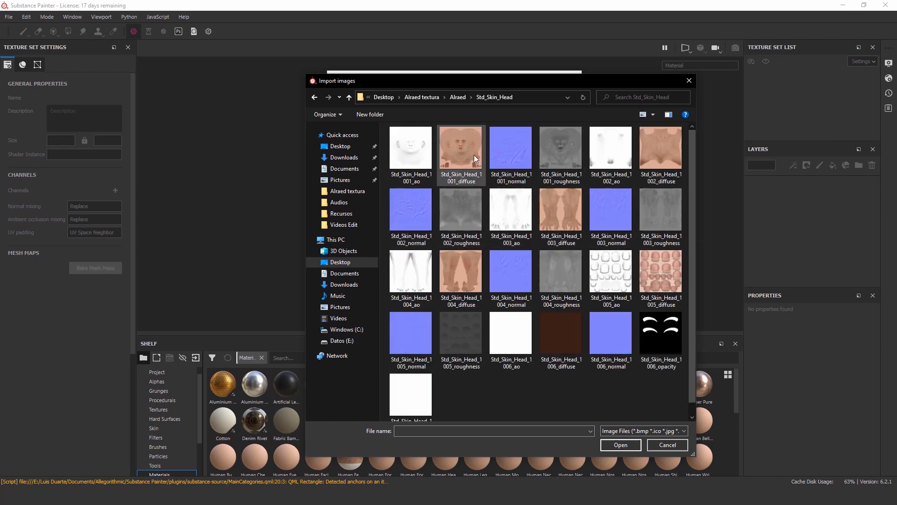
click(511, 147)
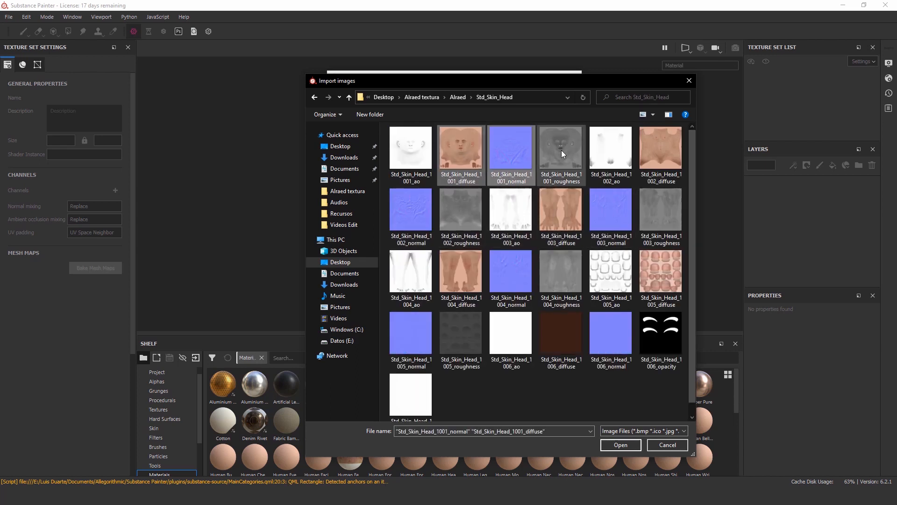
click(660, 216)
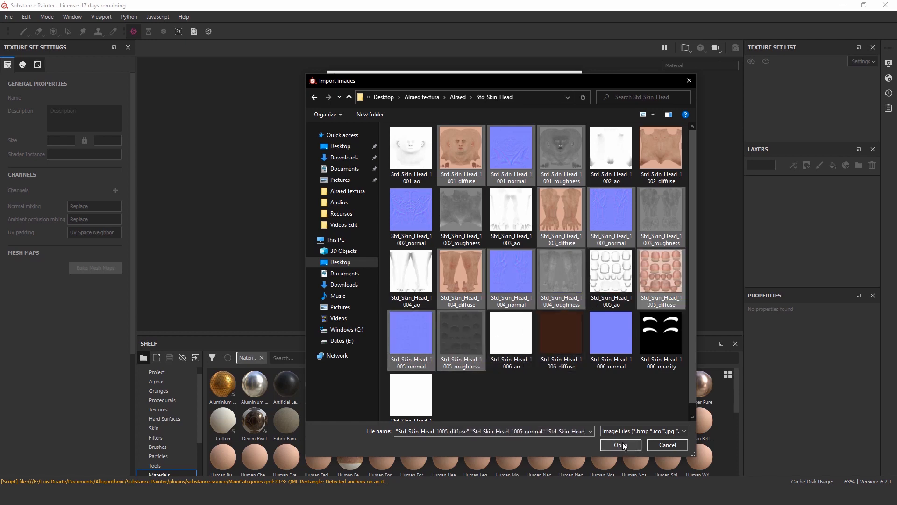
click(620, 444)
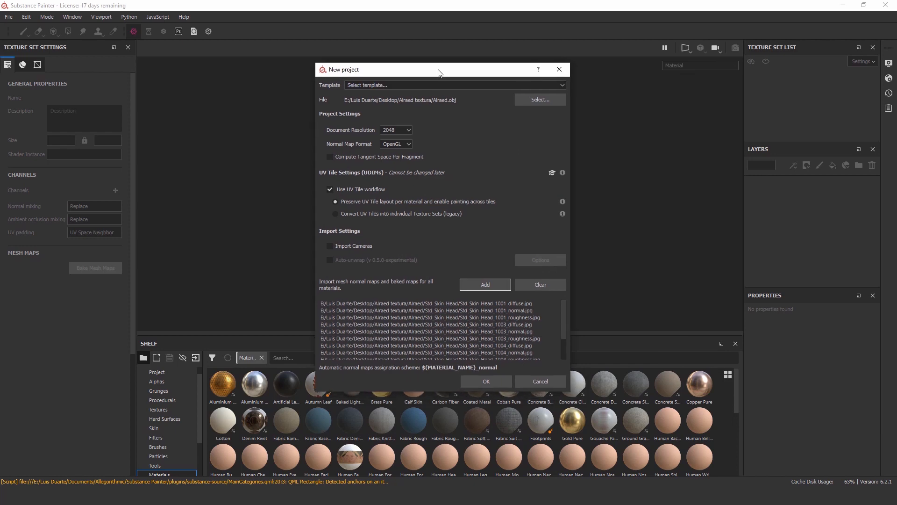
Add the baked Hair and Horns maps to the import list
click(485, 285)
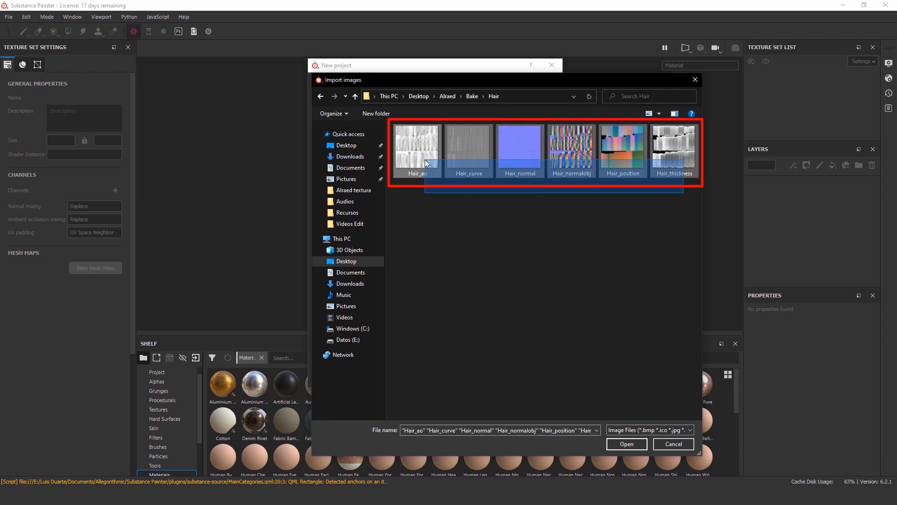
click(626, 443)
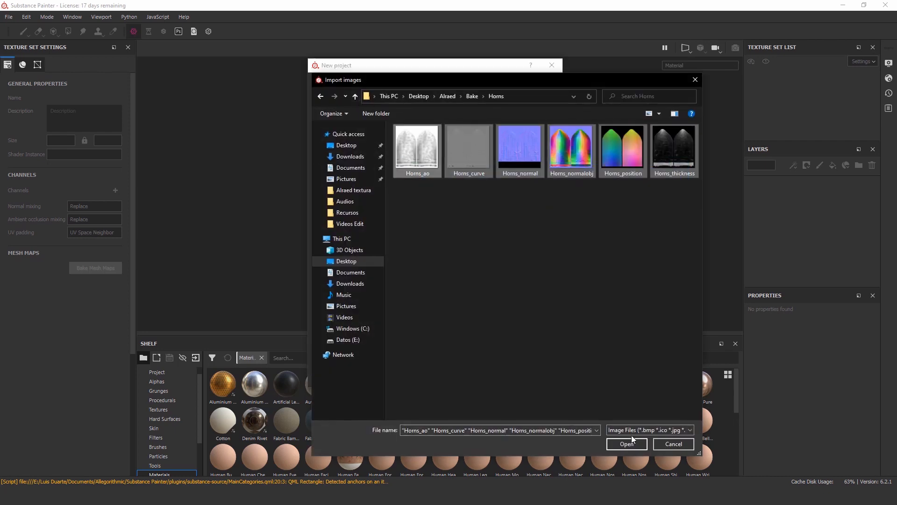
click(626, 443)
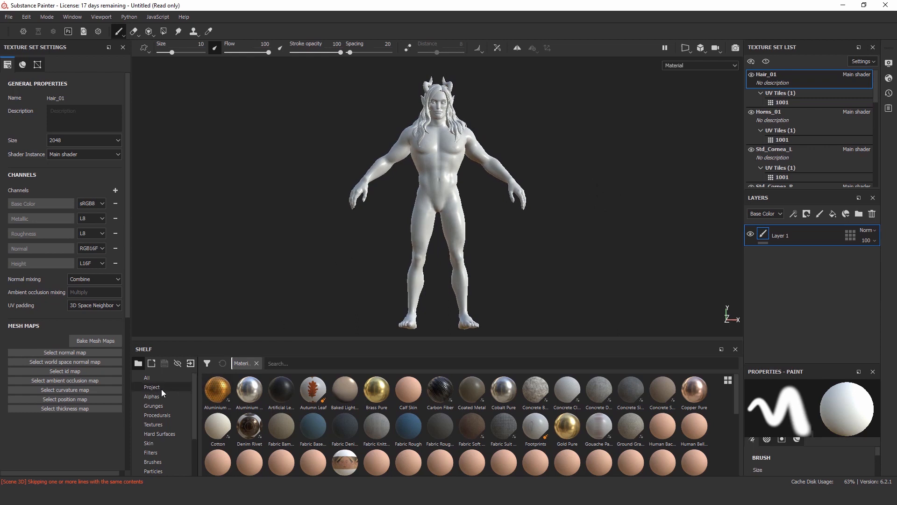
Filter the shelf to project textures and select the Std_Skin_Head texture set
click(151, 387)
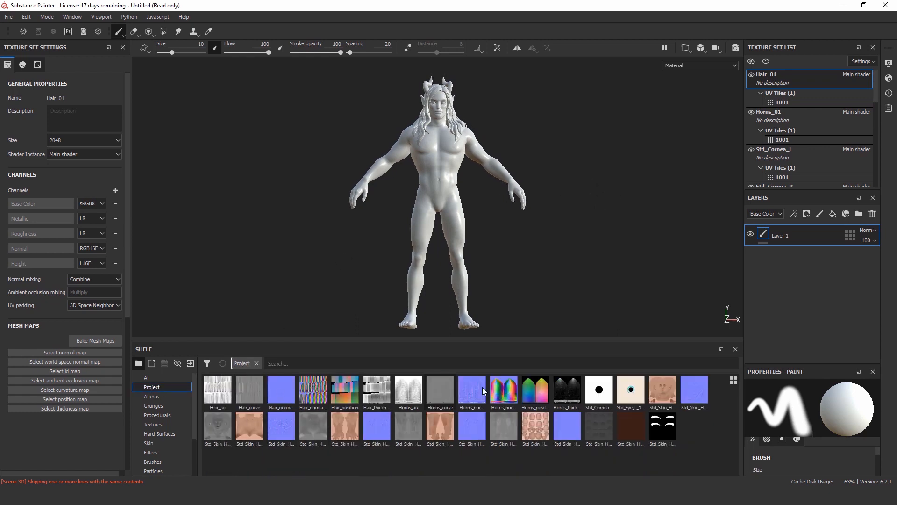
mouse_move(266, 426)
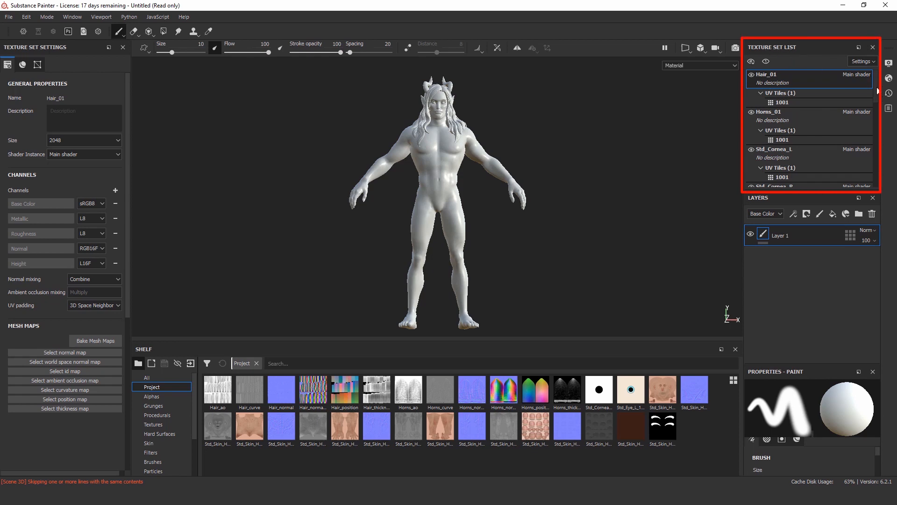
scroll(down, 3)
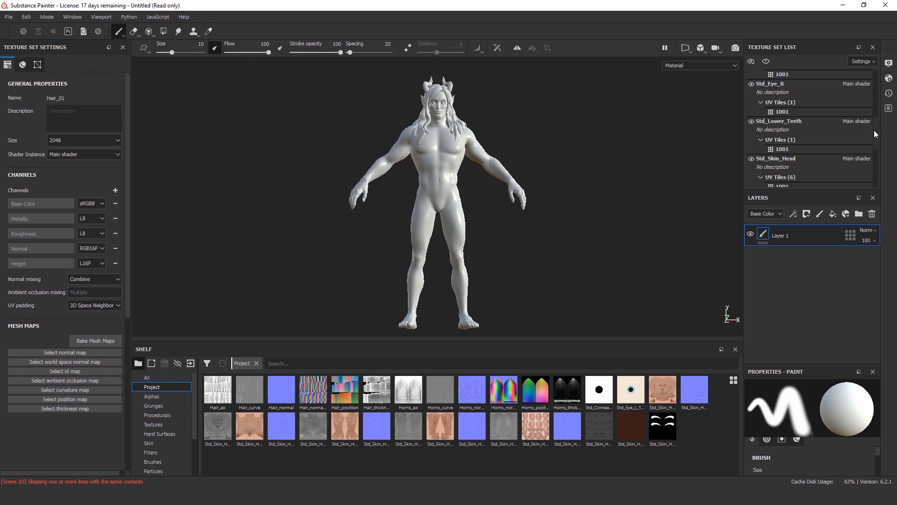
scroll(down, 3)
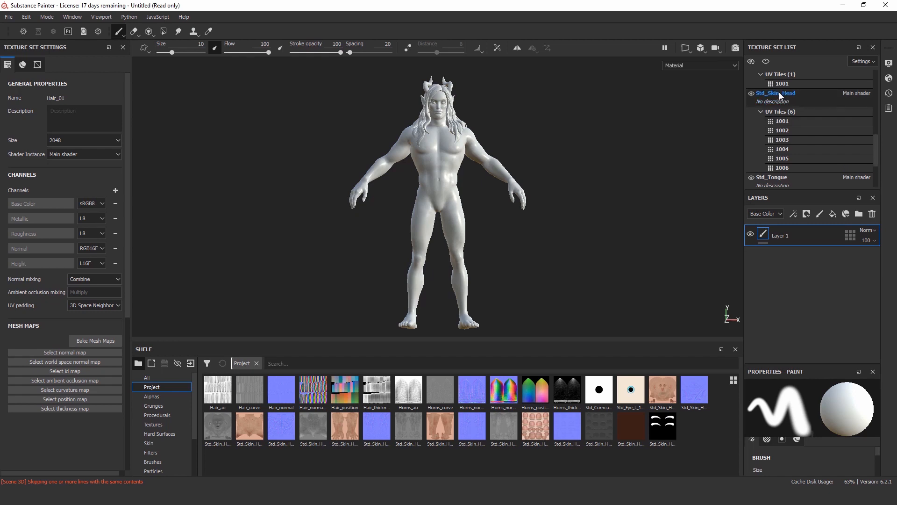
click(774, 93)
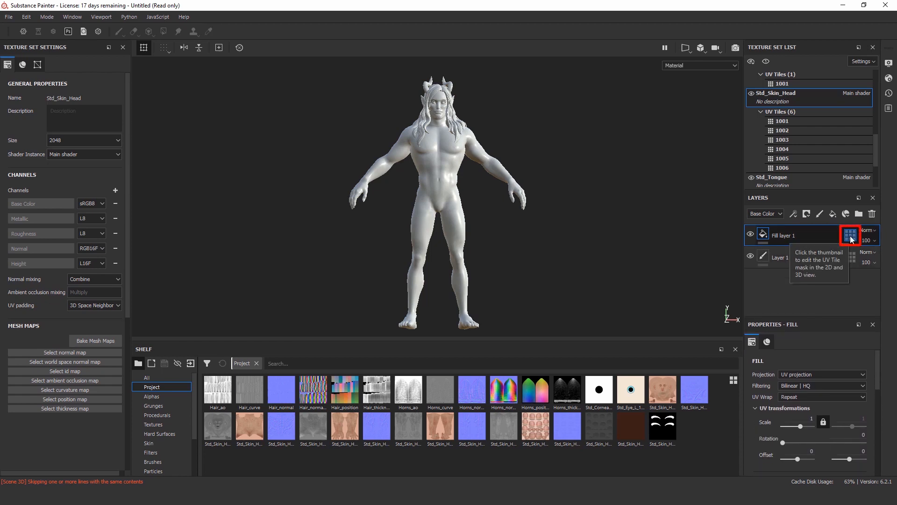
Mask the fill layer to UV tile 1001 and put Std_Skin_Head_1001_diffuse in its Base Color
click(851, 235)
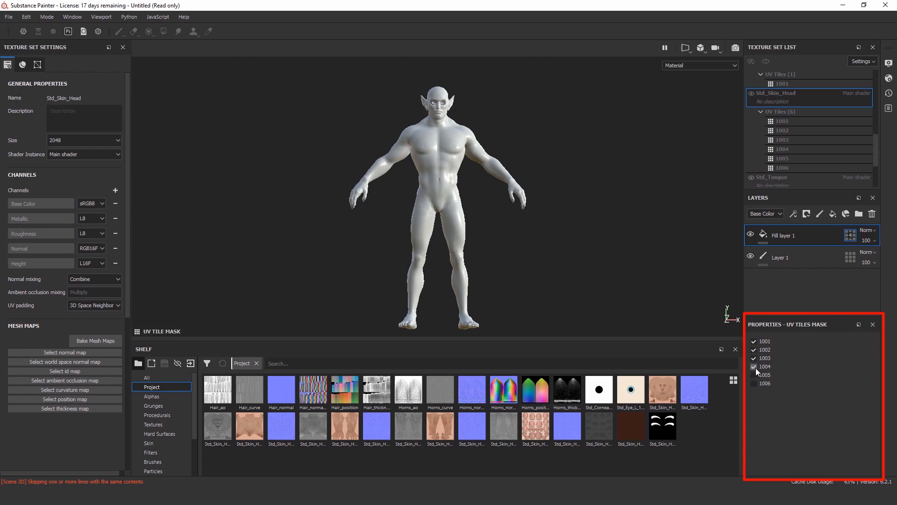
click(755, 366)
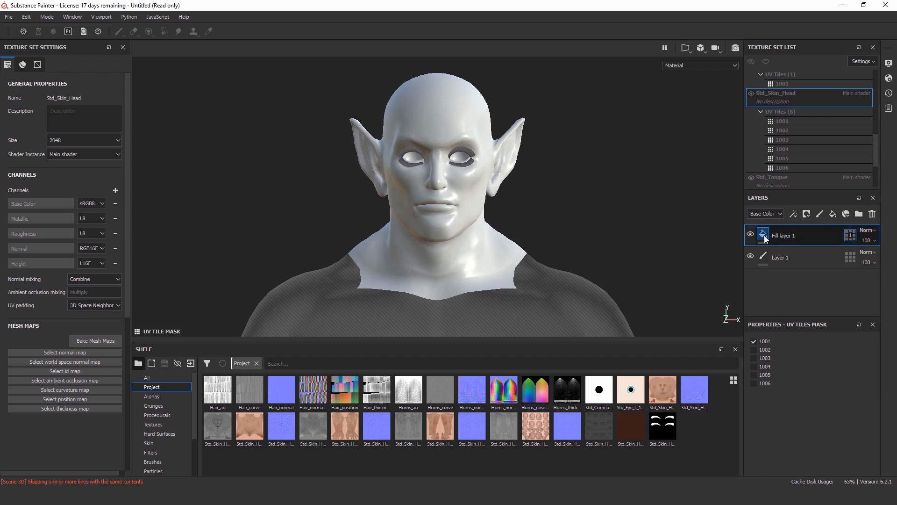
click(762, 235)
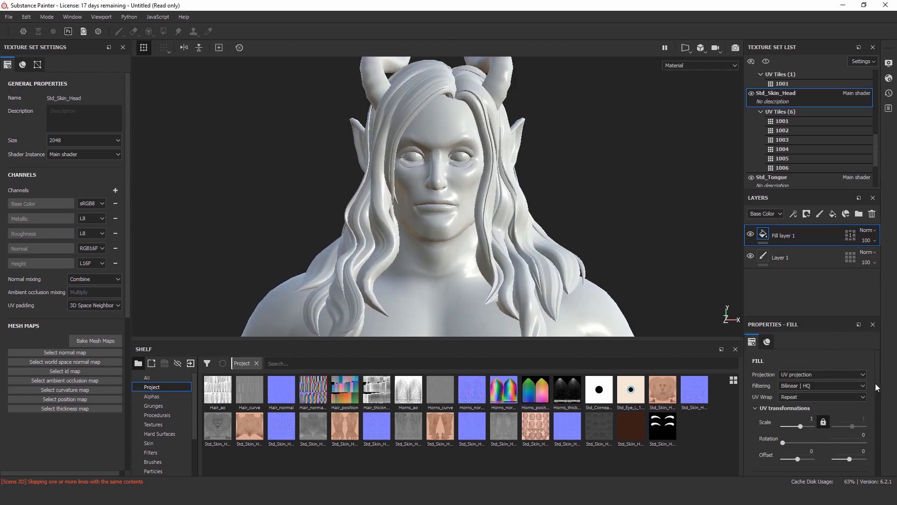
click(766, 341)
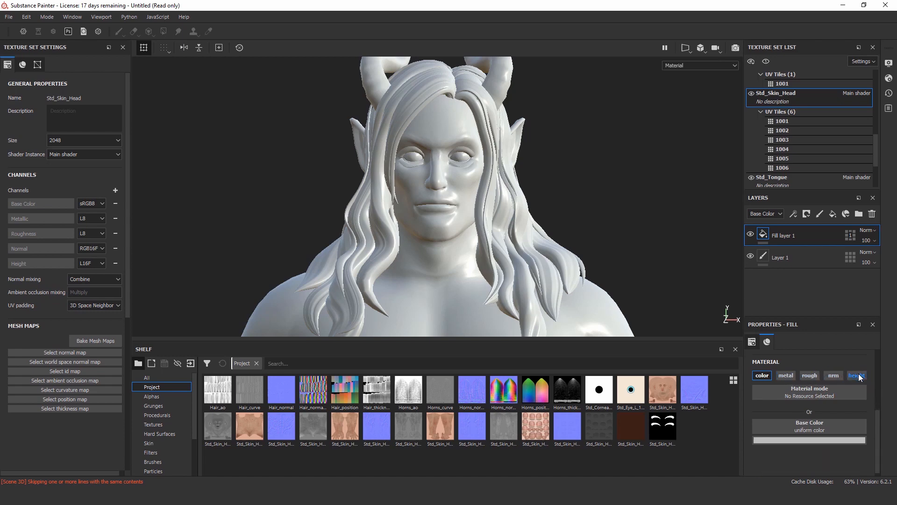
click(662, 390)
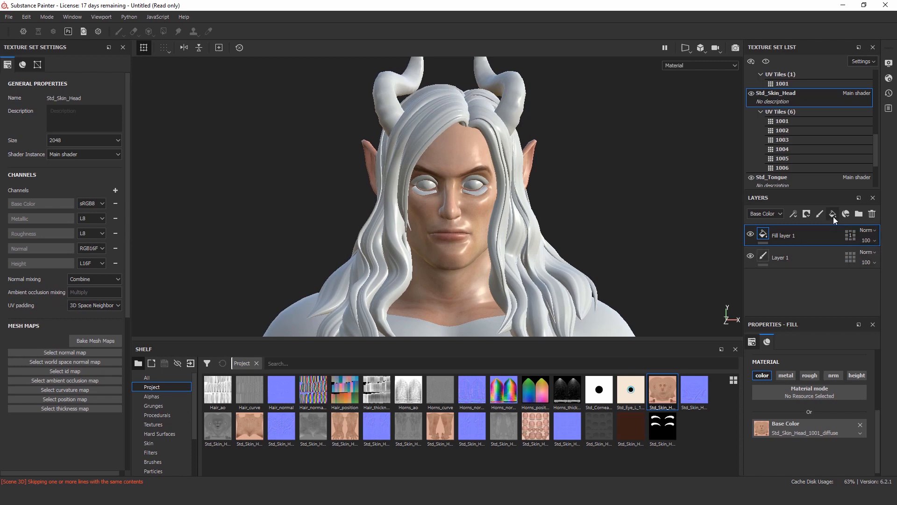
Add per-tile fill layers with diffuse textures and group them into a Base Color folder
click(832, 213)
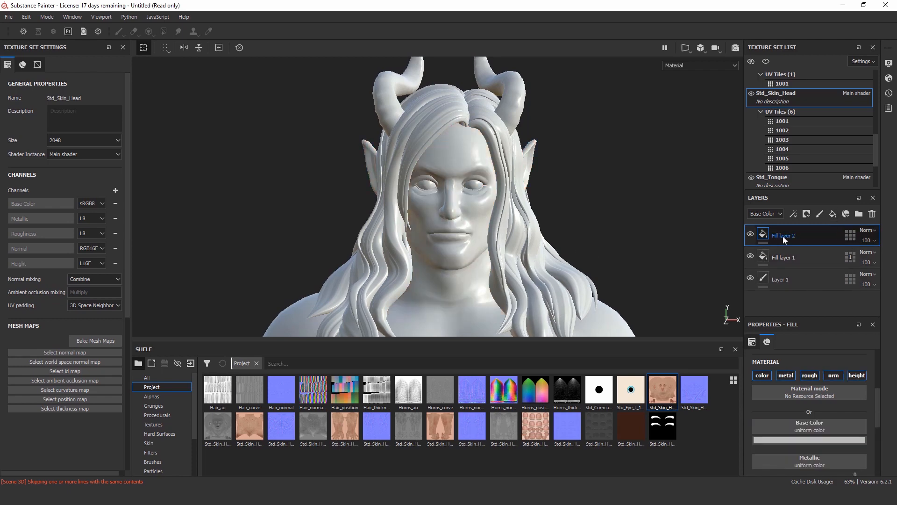
click(850, 235)
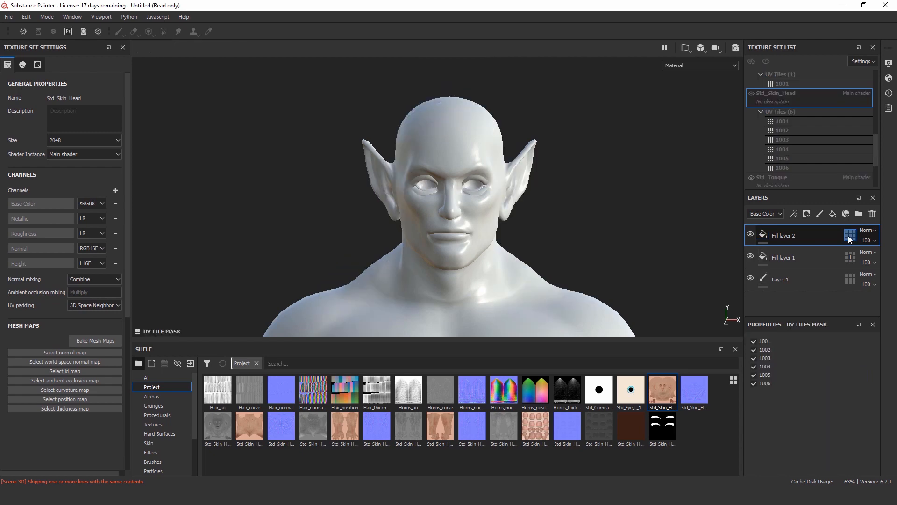
click(755, 366)
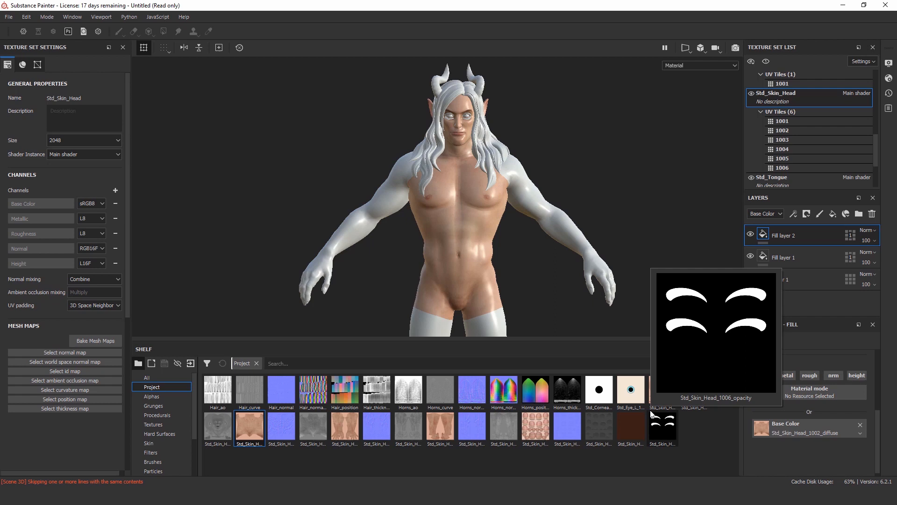
click(784, 257)
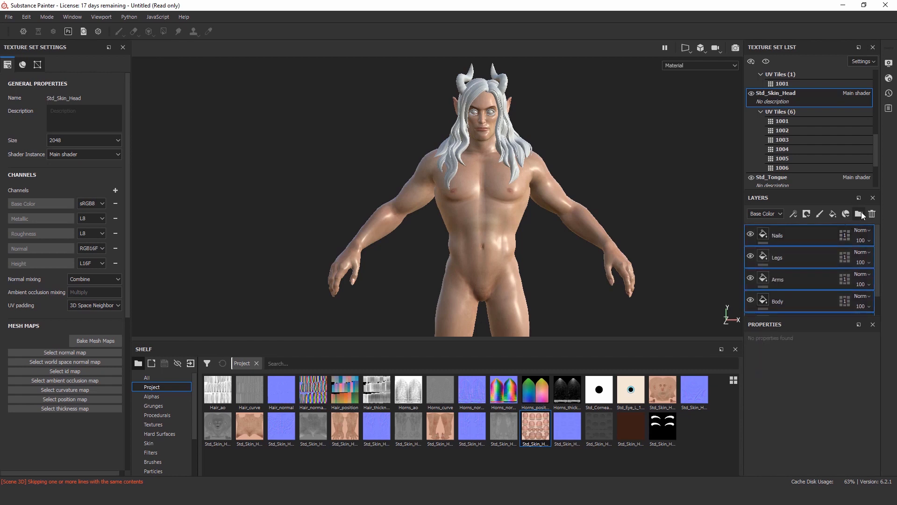
click(860, 213)
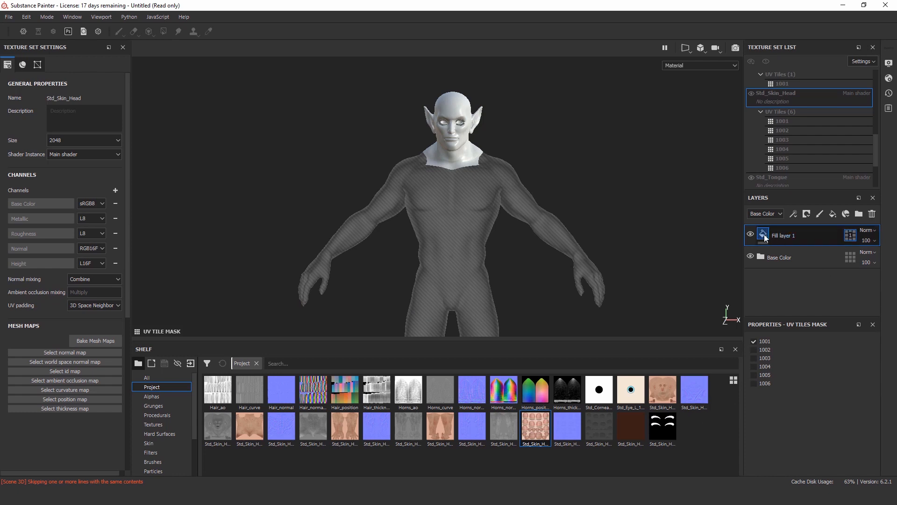
Assign Std_Skin_Head_1001_normal to the fill layer's Normal slot and rename it Head
click(763, 234)
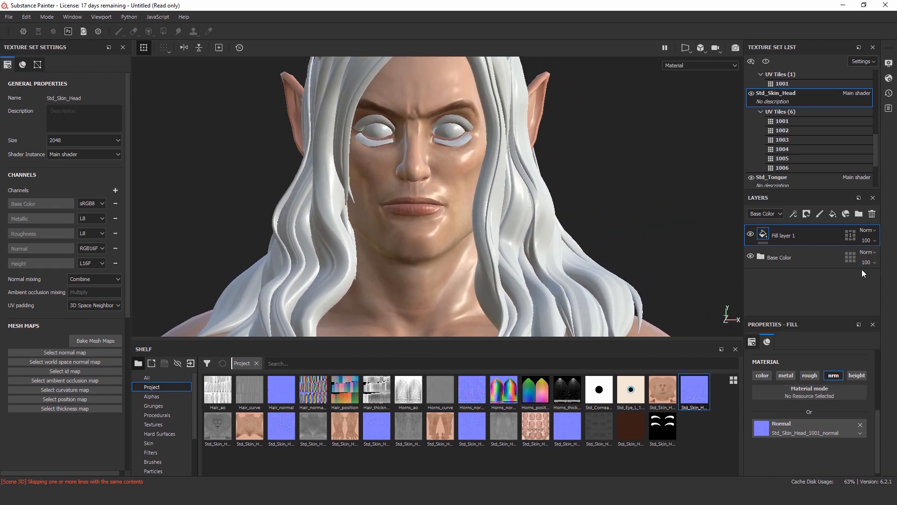
double_click(790, 235)
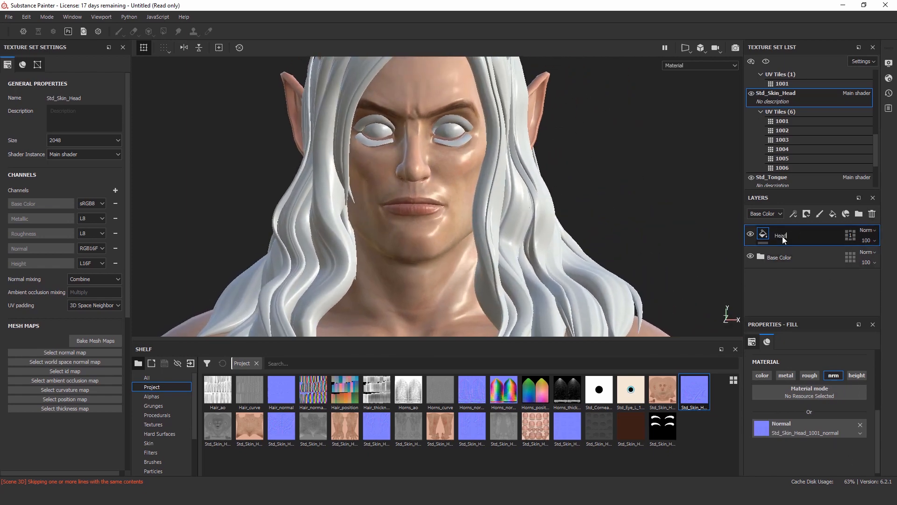
click(807, 213)
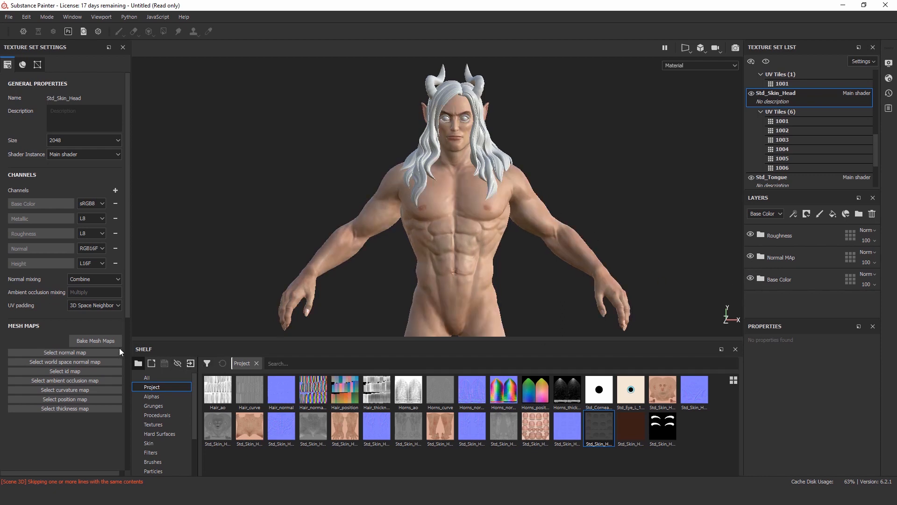
Bake mesh maps at 4096 without ID and ambient occlusion, curvature generated from mesh
click(96, 340)
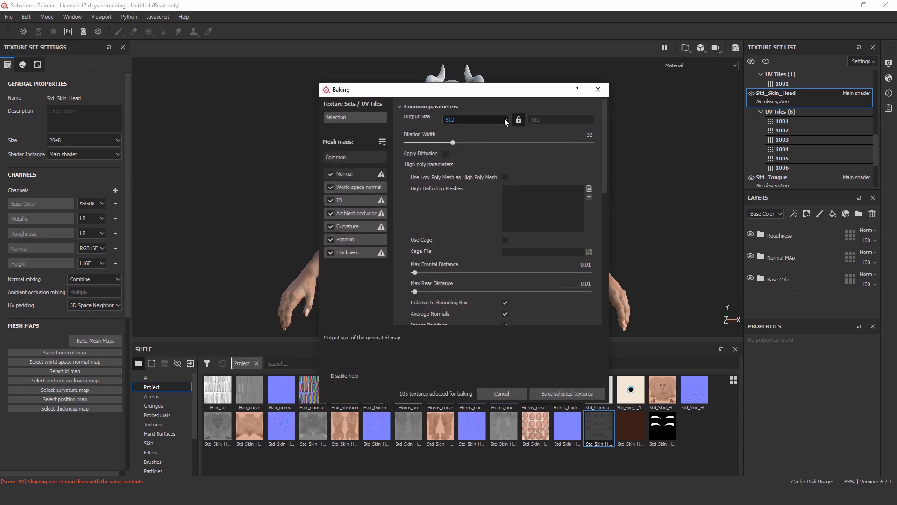
click(474, 120)
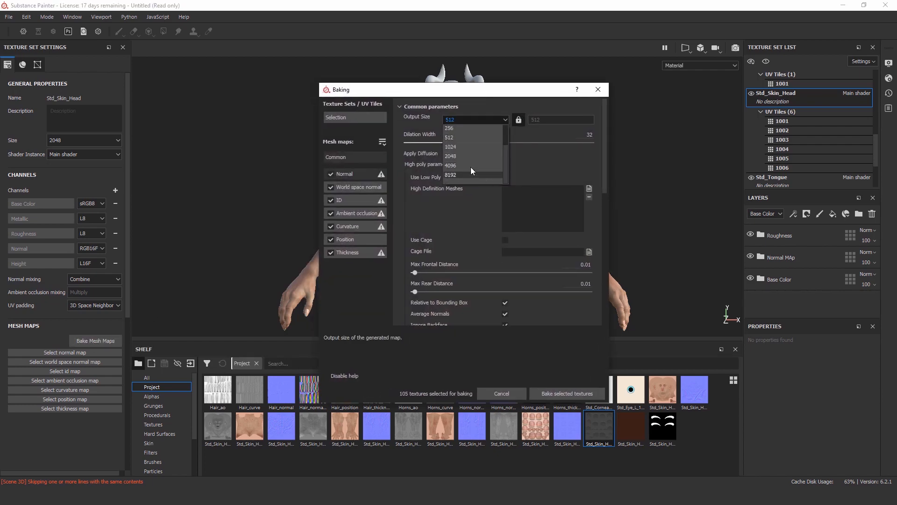
click(451, 164)
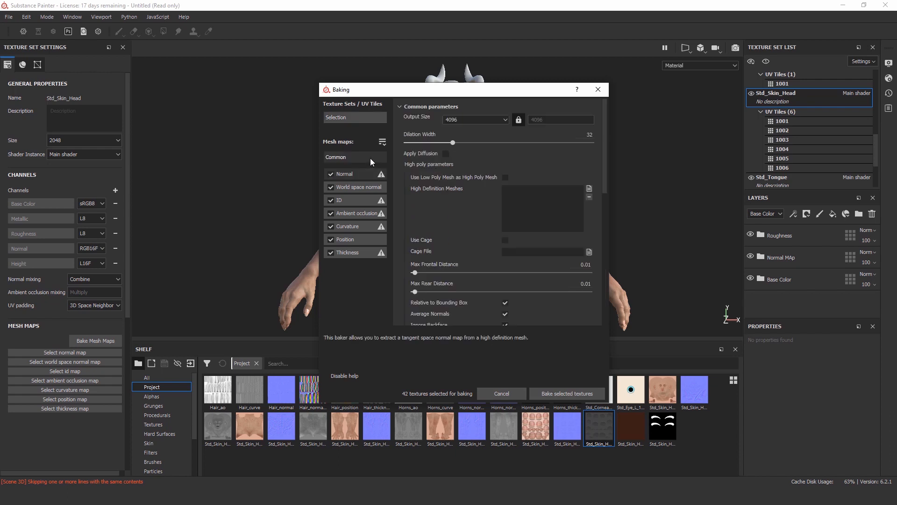
click(331, 200)
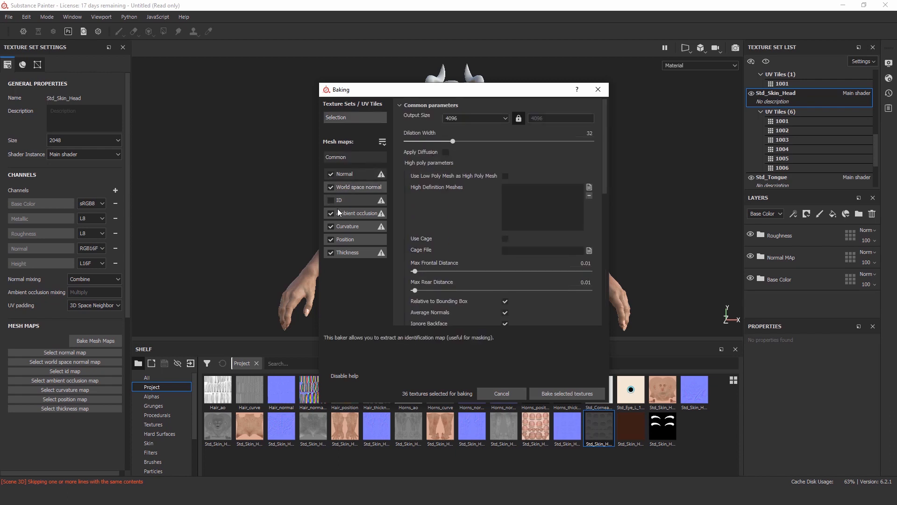
click(330, 213)
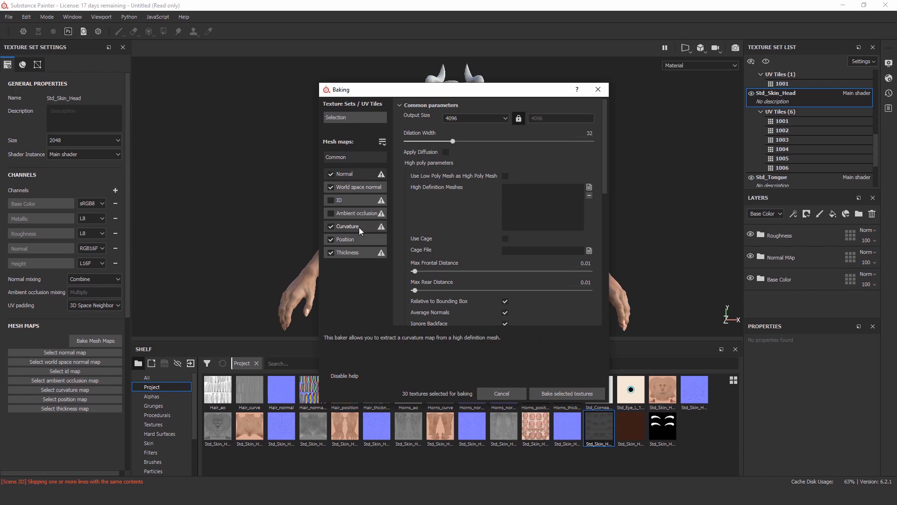
click(348, 226)
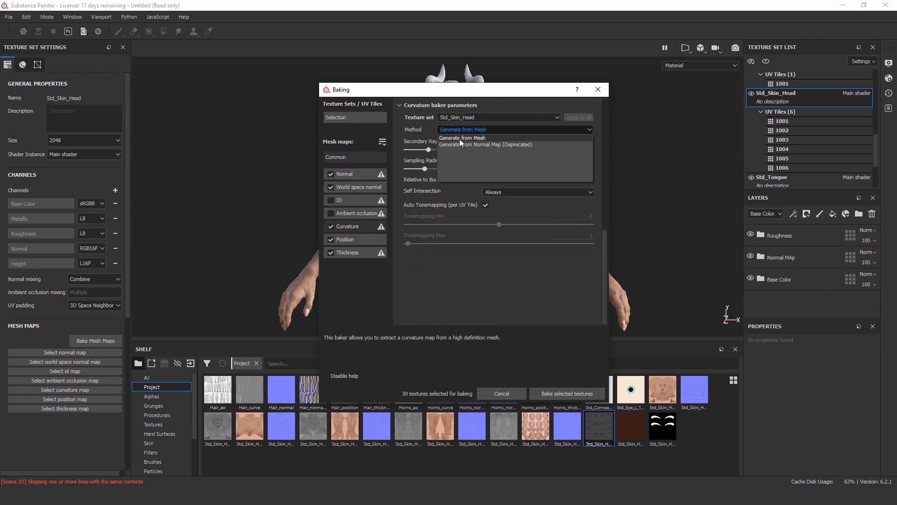
click(462, 138)
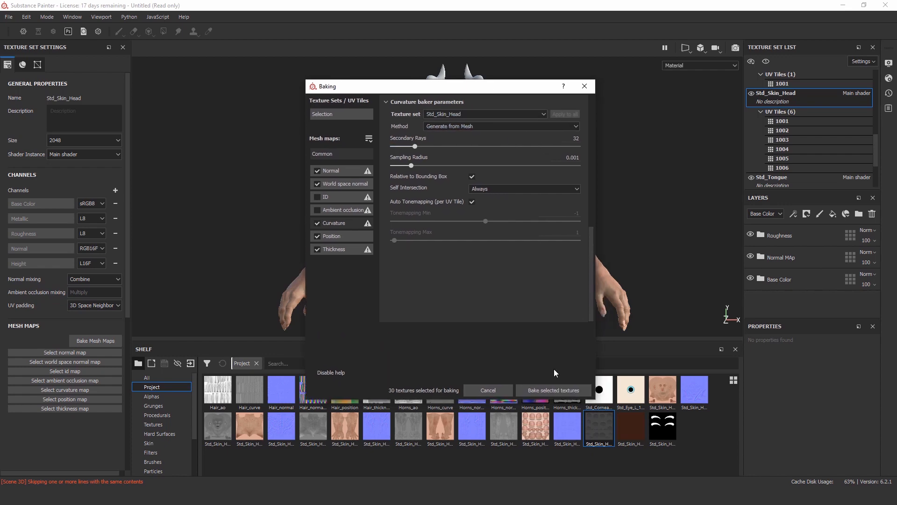
click(552, 390)
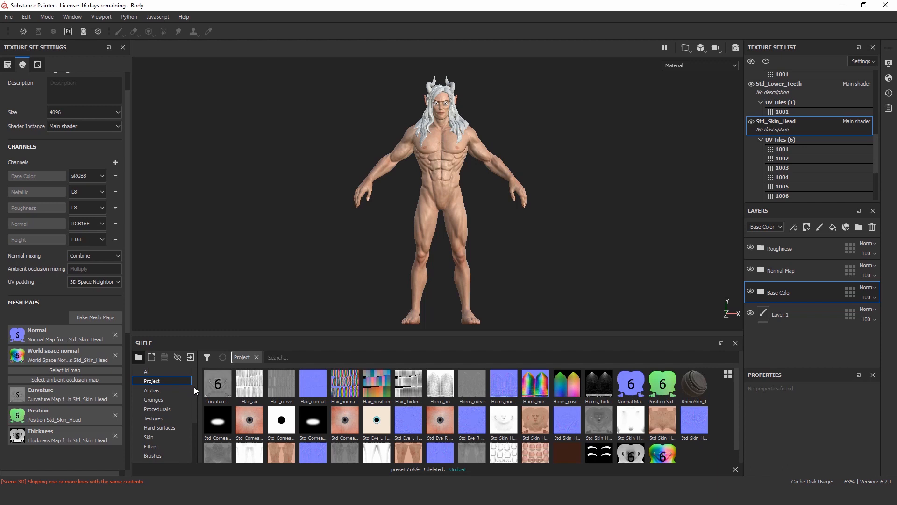
Apply a grey skin smart material from the shelf onto the layer stack
click(161, 436)
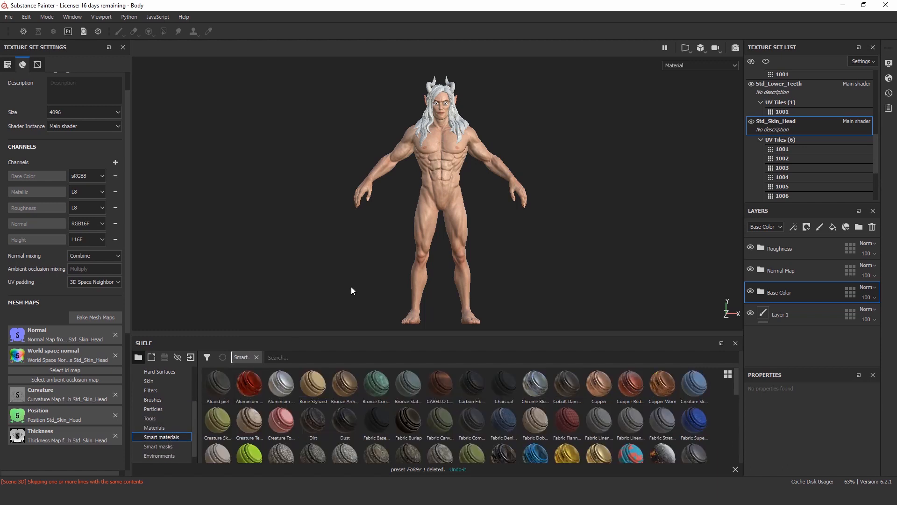
scroll(down, 3)
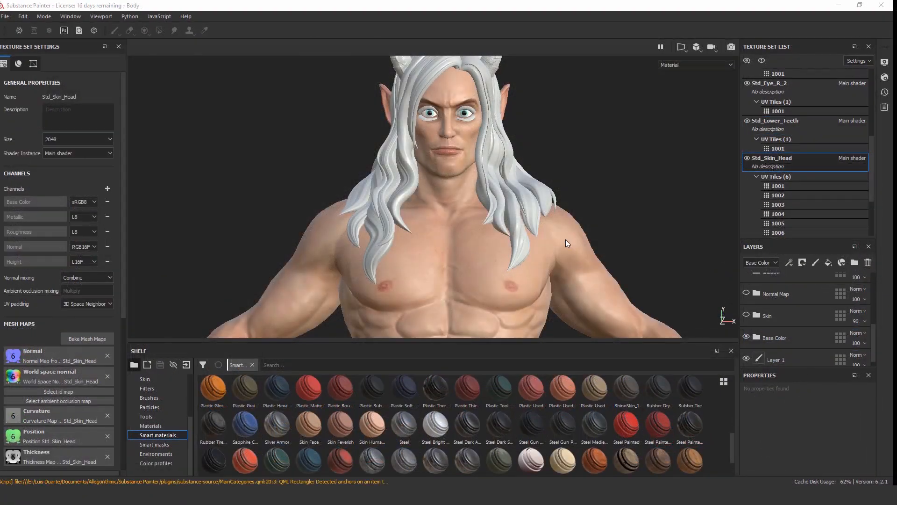
click(776, 293)
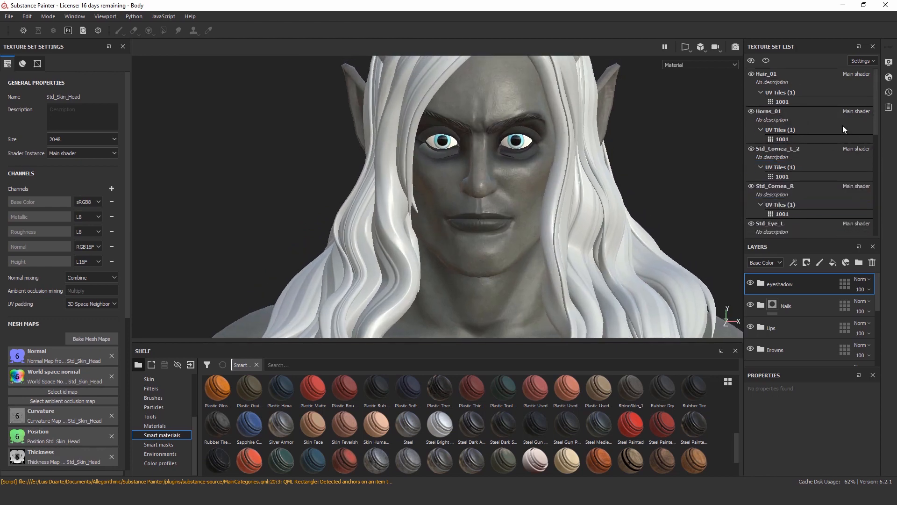
Assign a different shader to the right cornea texture set
scroll(down, 3)
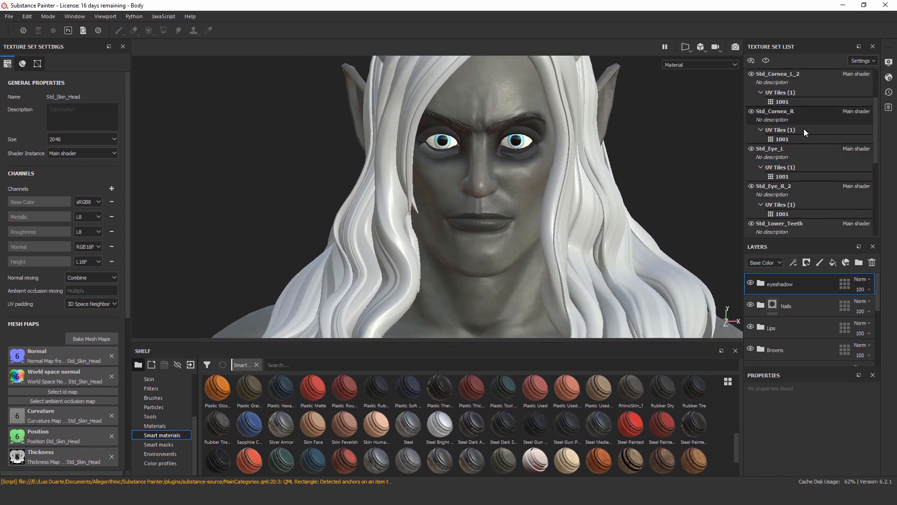
click(778, 112)
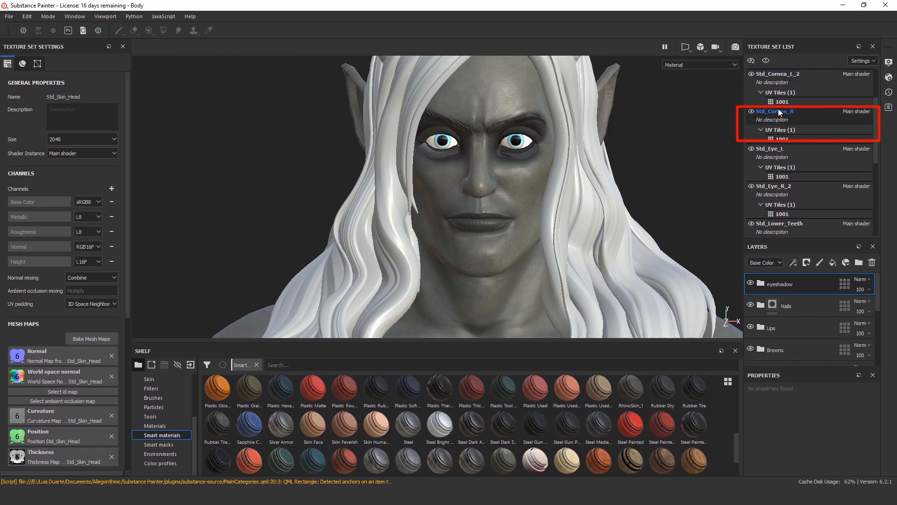
click(778, 111)
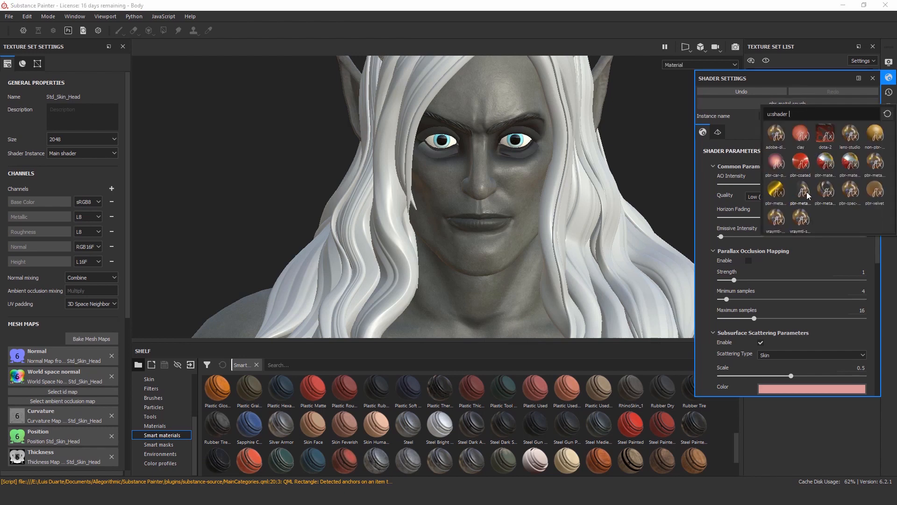
click(776, 188)
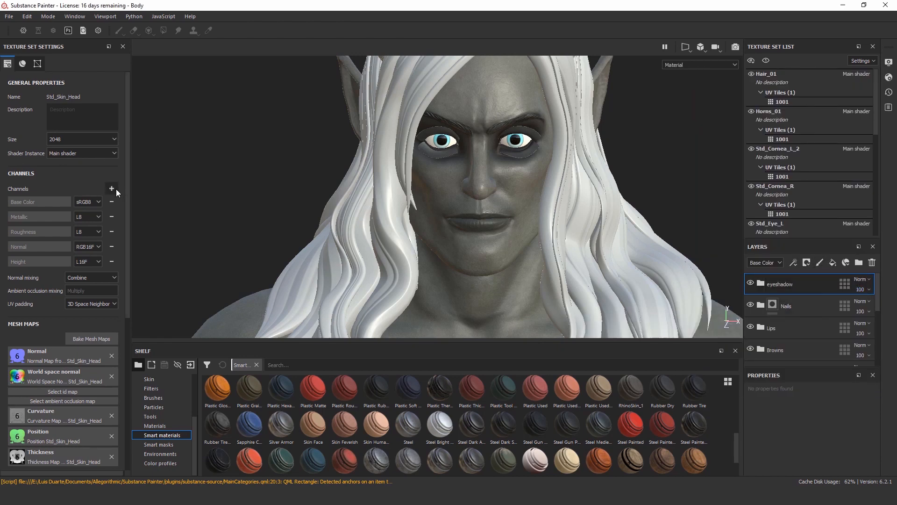
Add an Opacity channel to the head skin texture set
click(111, 188)
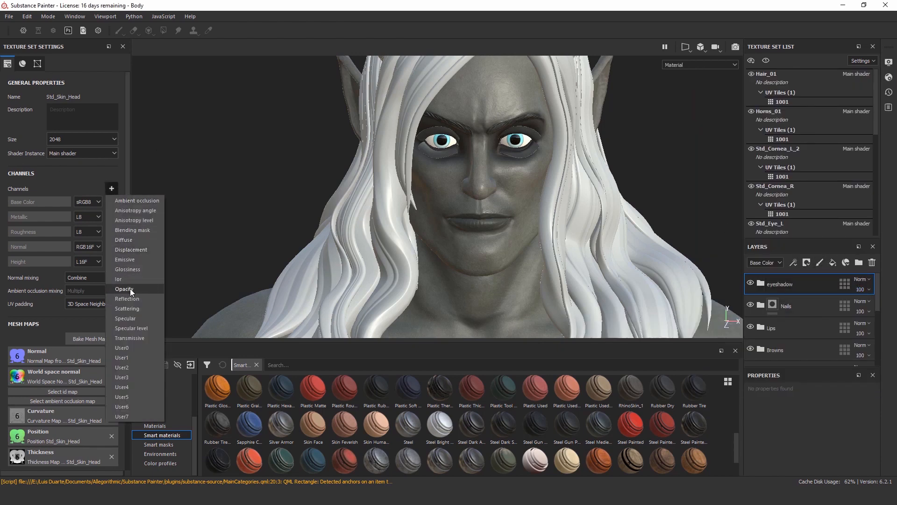
click(124, 289)
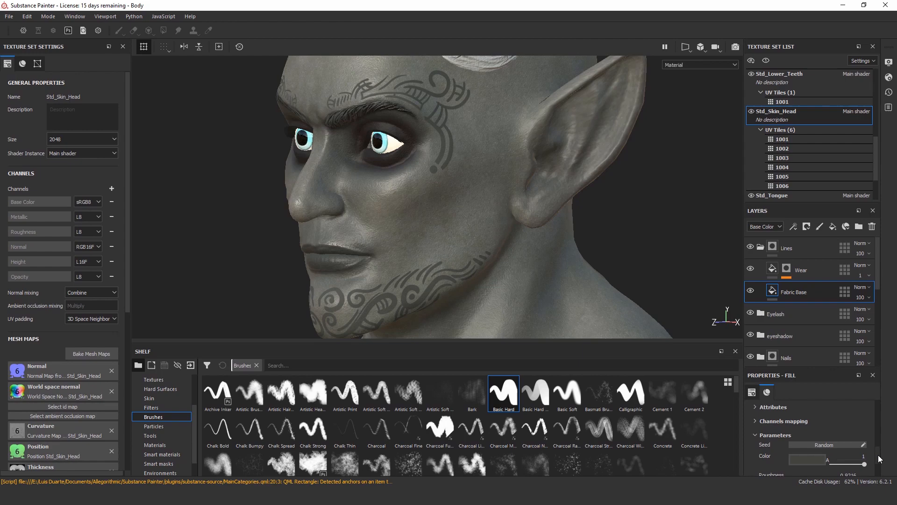
Scroll the layer stack while building the tattoo fill layers and the scalp Blur filter
scroll(down, 3)
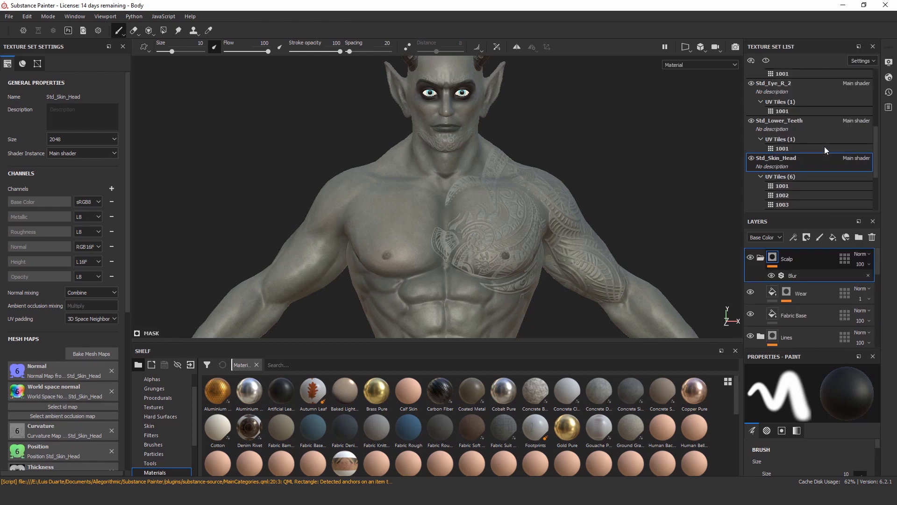
Add a black mask to the new Base fill layer inside the Body Paint group
click(794, 314)
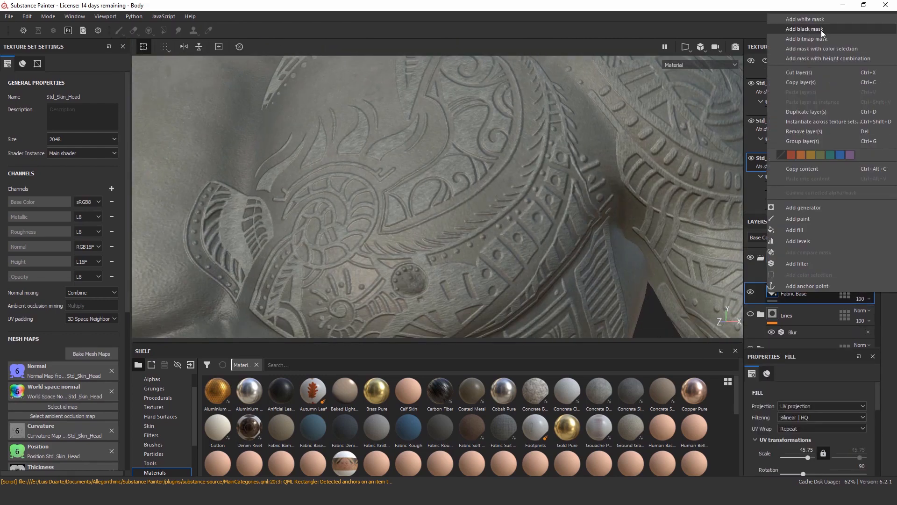
click(805, 29)
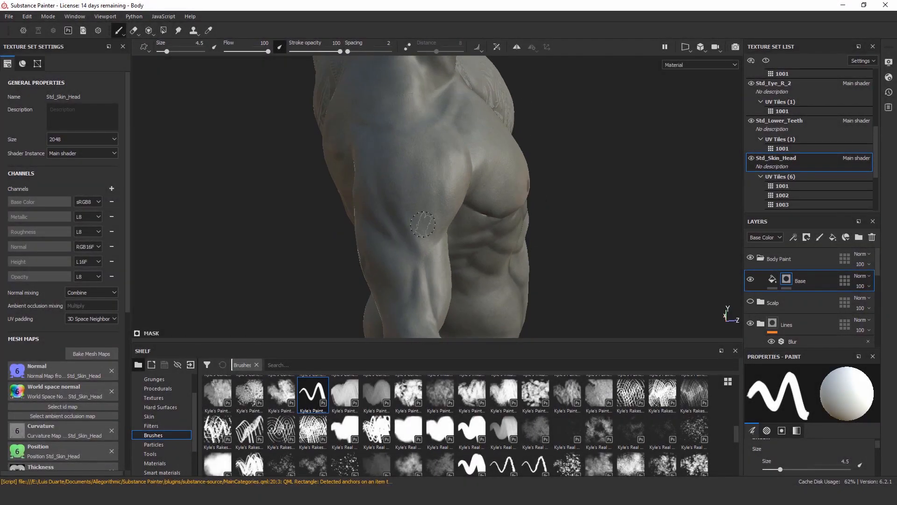
Paint blue into the Body Paint mask on the back of the upper arm and spiral it over the shoulder
drag(423, 224, 549, 226)
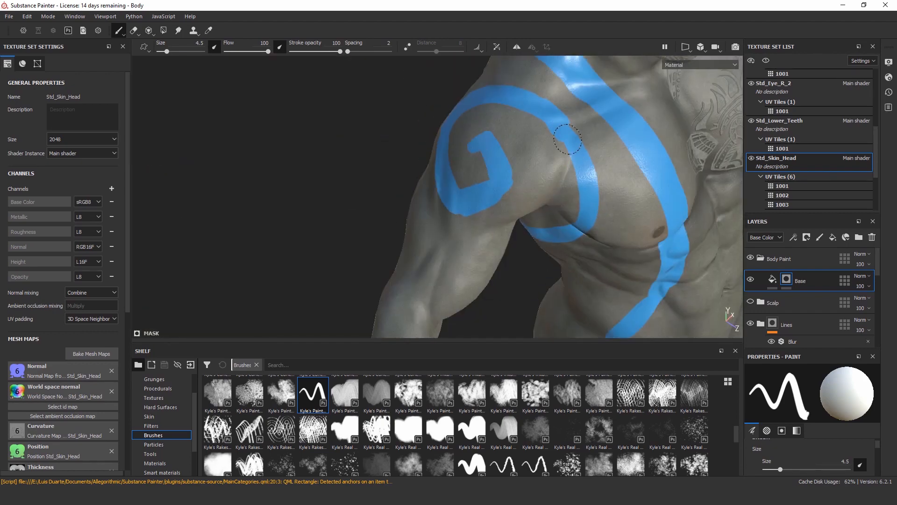
drag(567, 139, 564, 275)
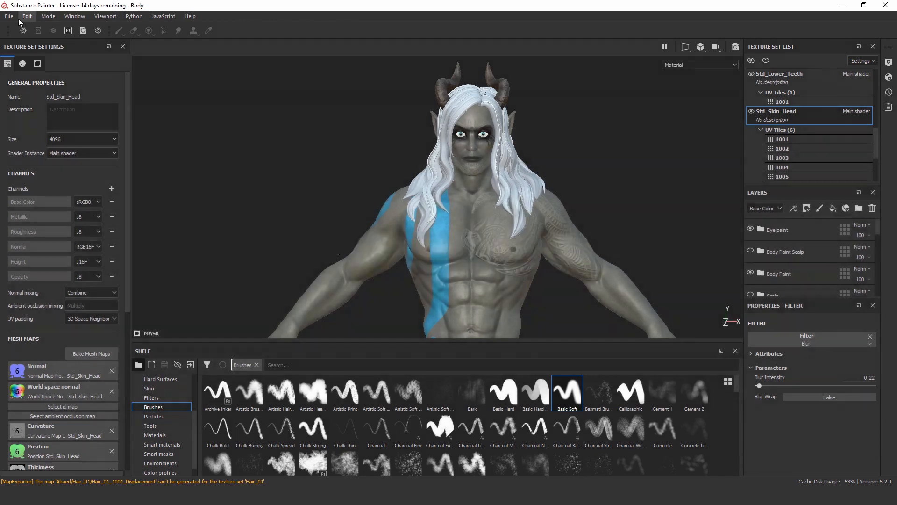
Export Textures to a new 'Body Demon Texture' output folder
click(8, 16)
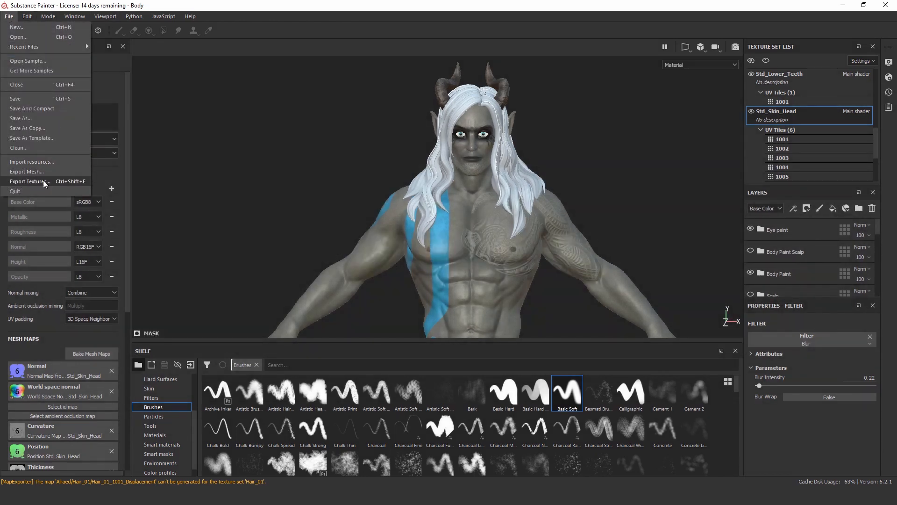
click(29, 181)
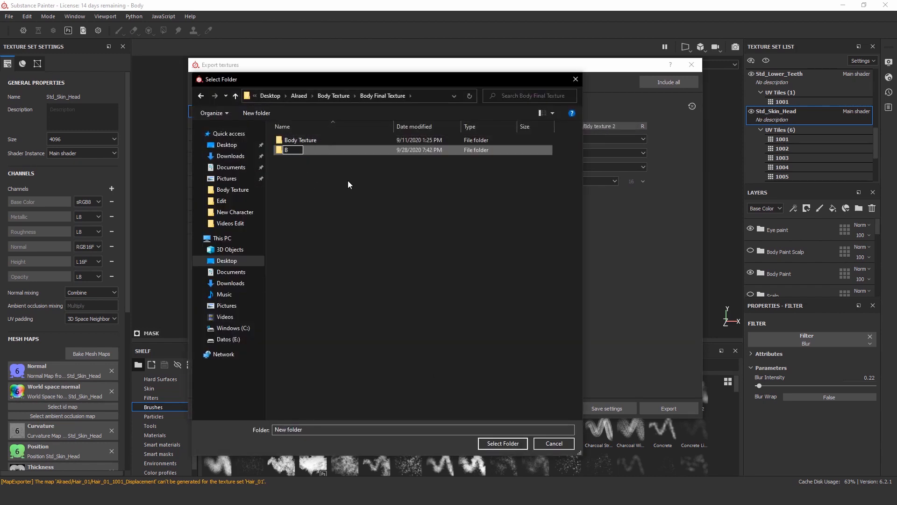
text(Body Demon Texture)
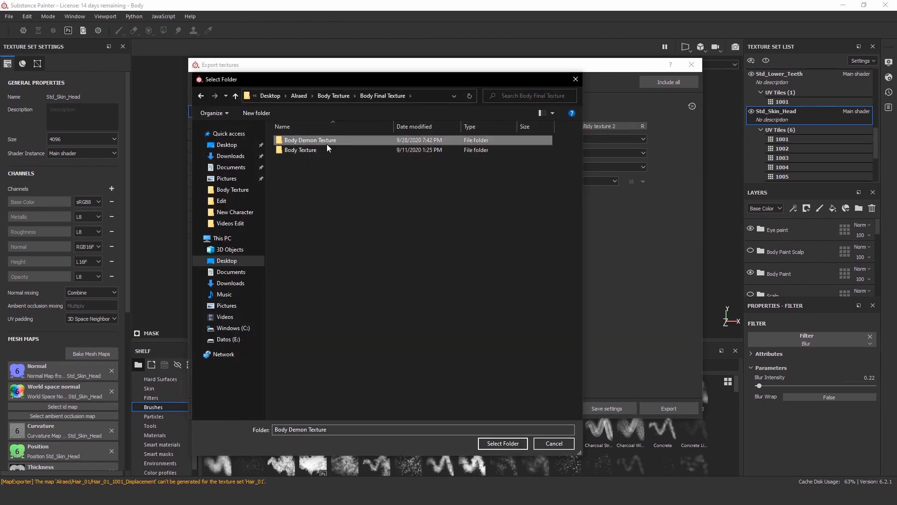
click(502, 443)
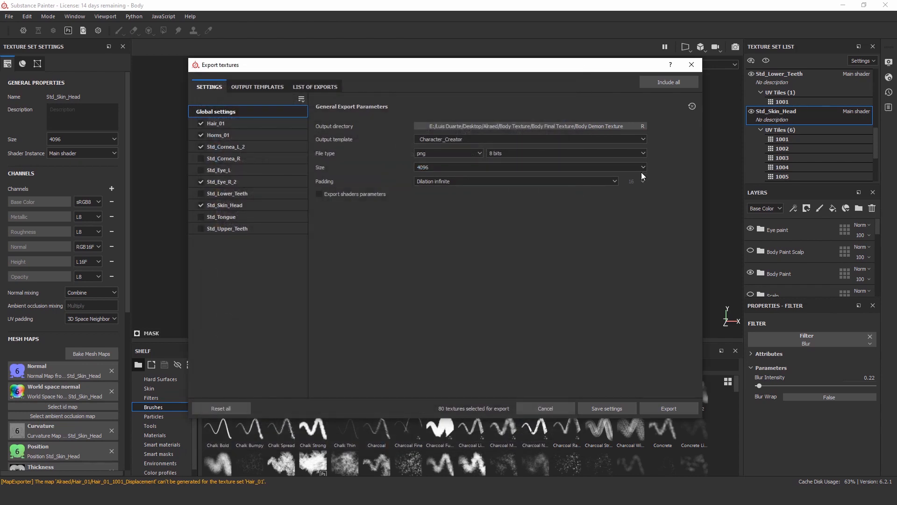
Set export size 4096, exclude the Std_Eye_R_2 set and run the export
click(527, 167)
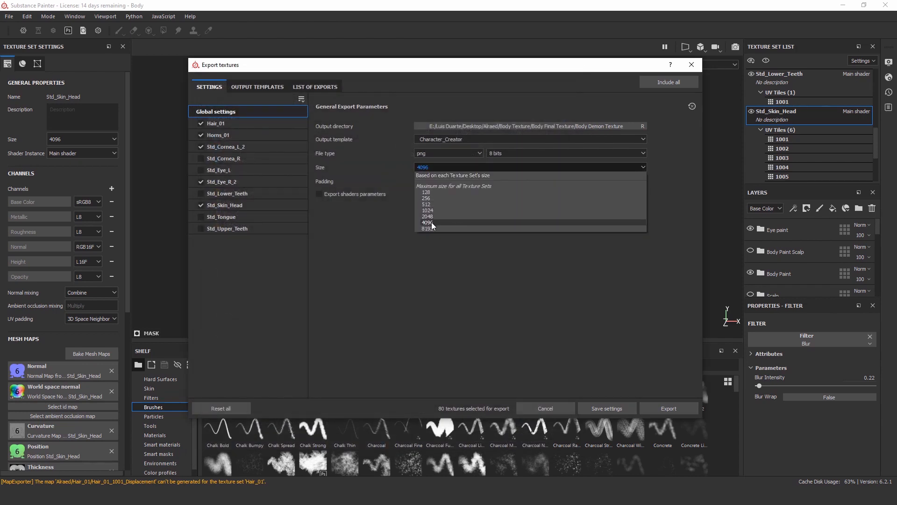
click(428, 222)
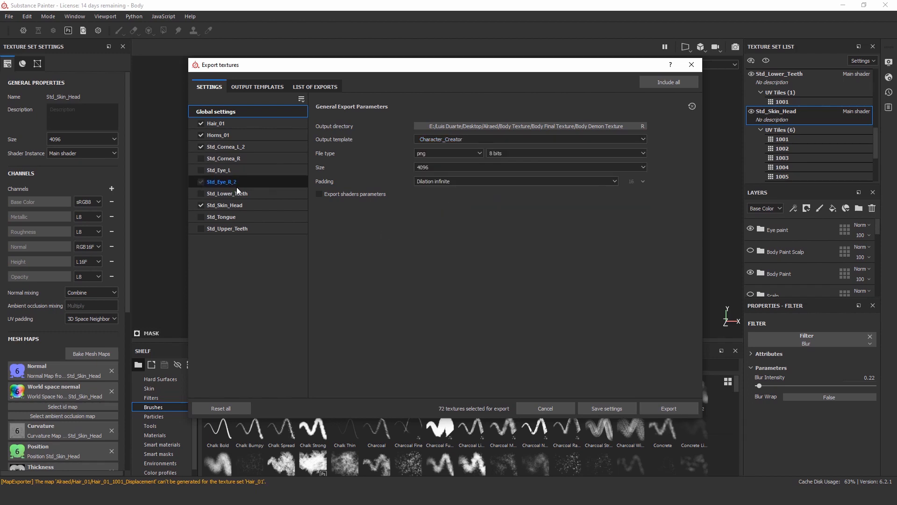
click(220, 217)
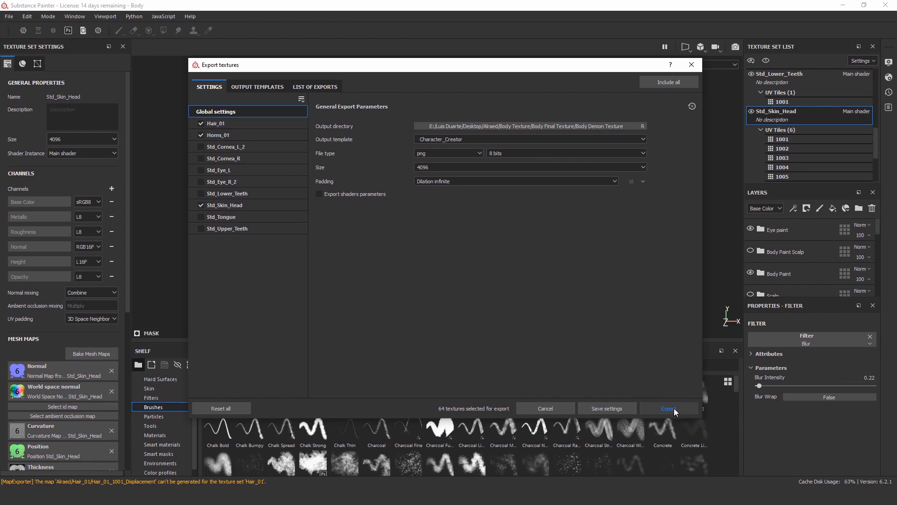
click(668, 409)
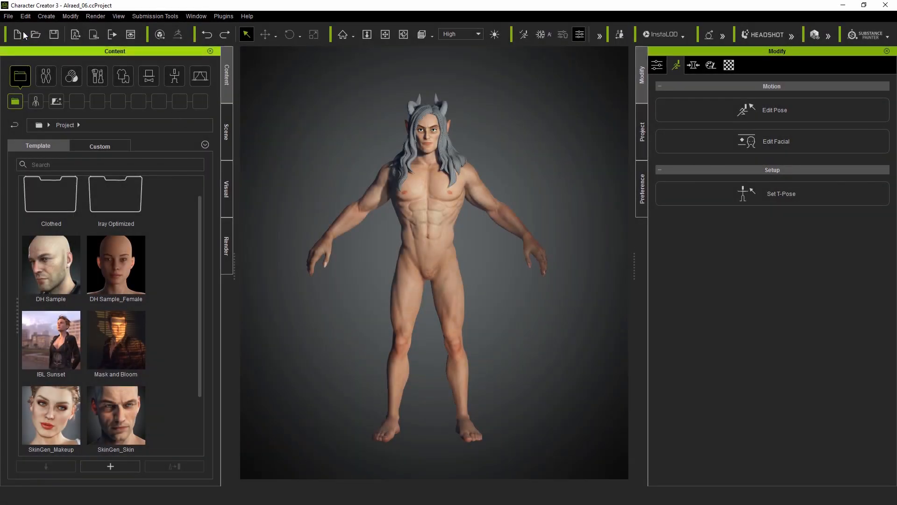
Load painter textures from the Body Demon Texture folder on the Desktop and view the skin material channels
click(9, 16)
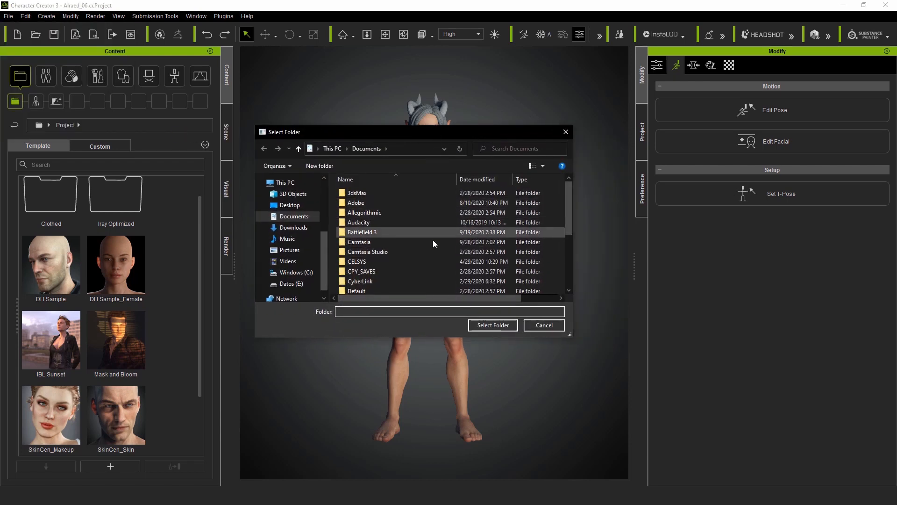
click(290, 204)
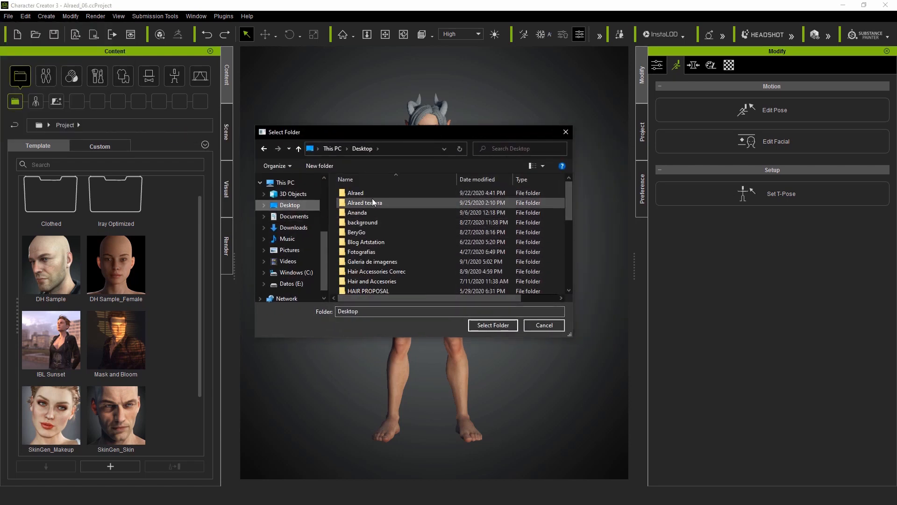
double_click(365, 202)
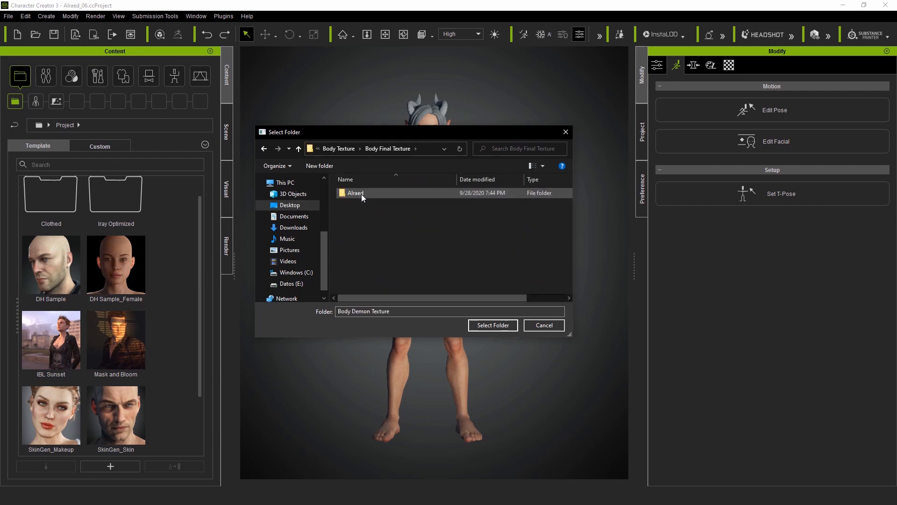
click(492, 325)
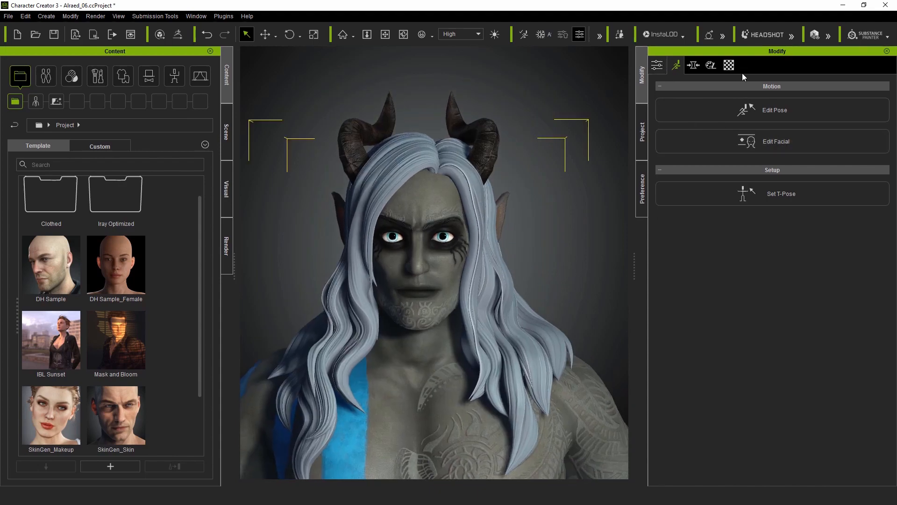
click(729, 65)
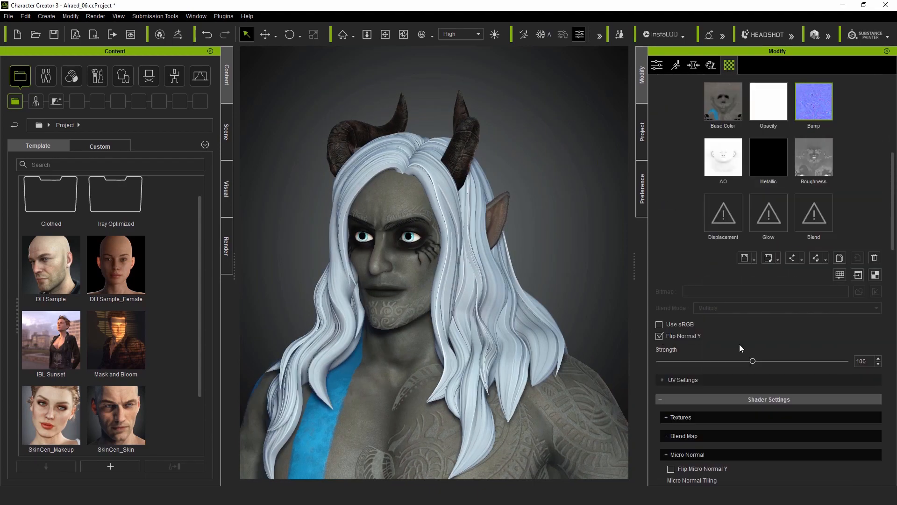